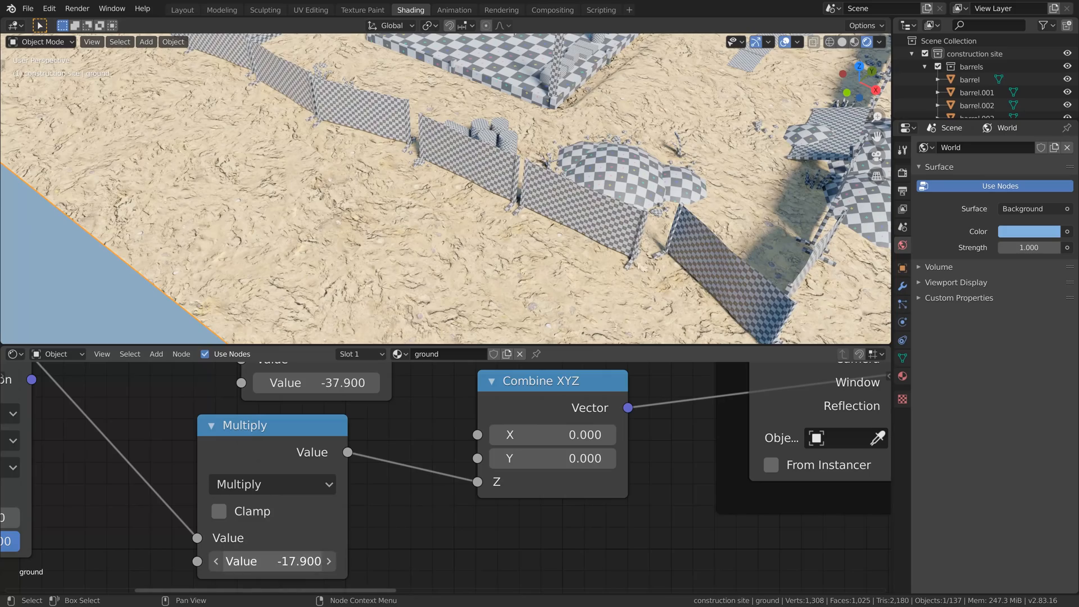
Enter a value of 5.600, scroll, and open a top-bar menu.
type("5.600")
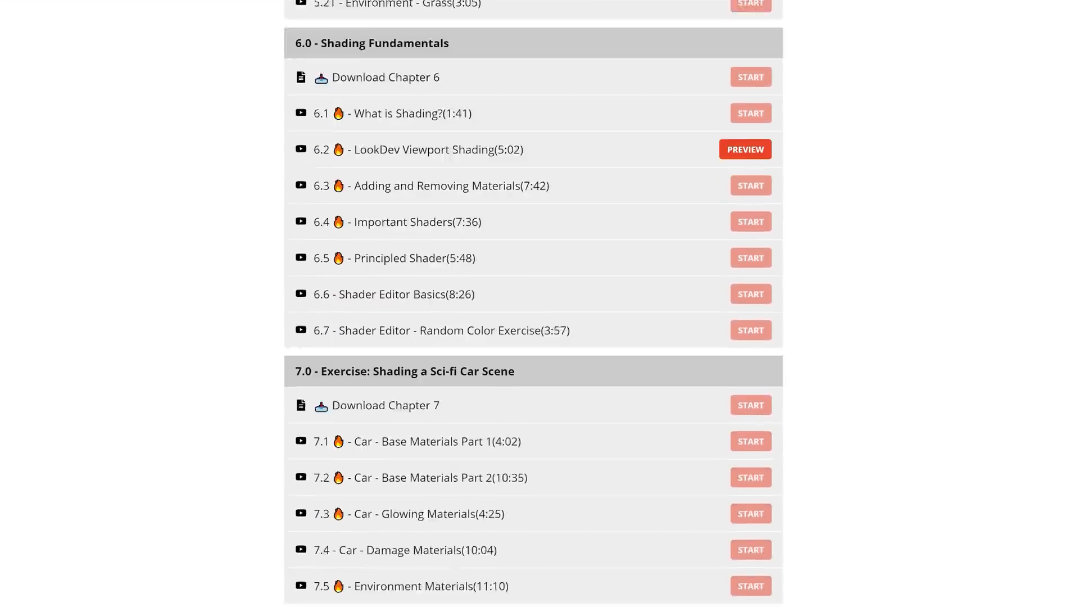
scroll("down", 3)
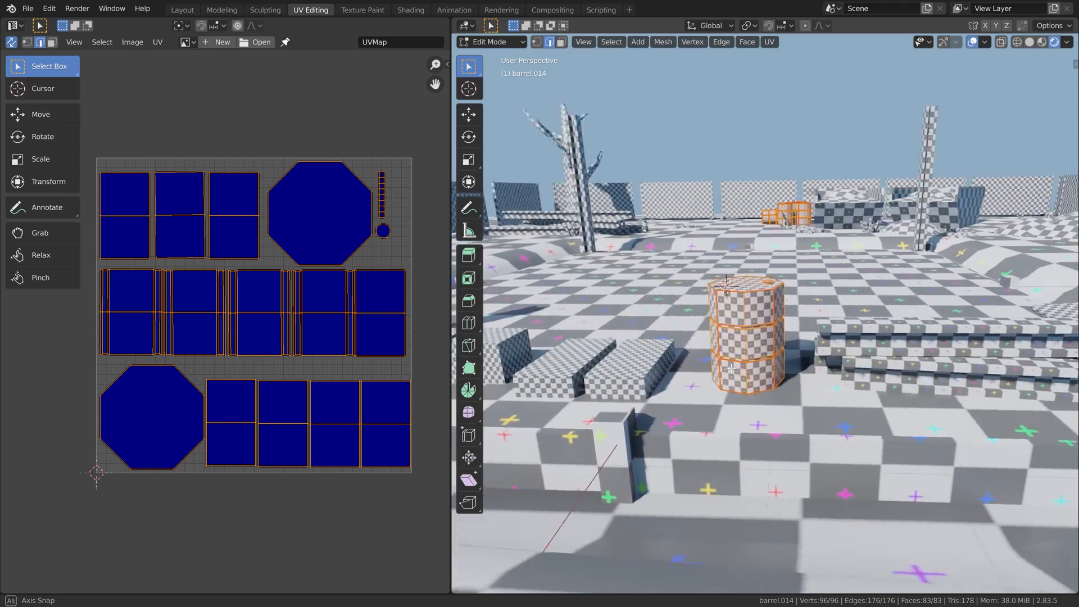
left_click(411, 10)
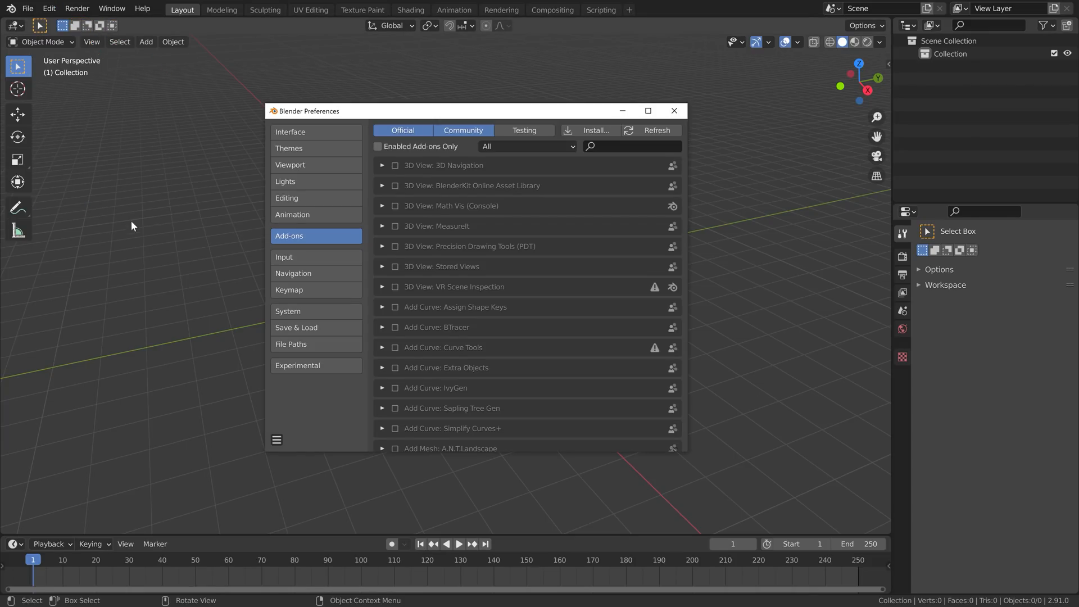
Search 'nod', enable Node Wrangler, and scroll through its full hotkey list.
type("nod")
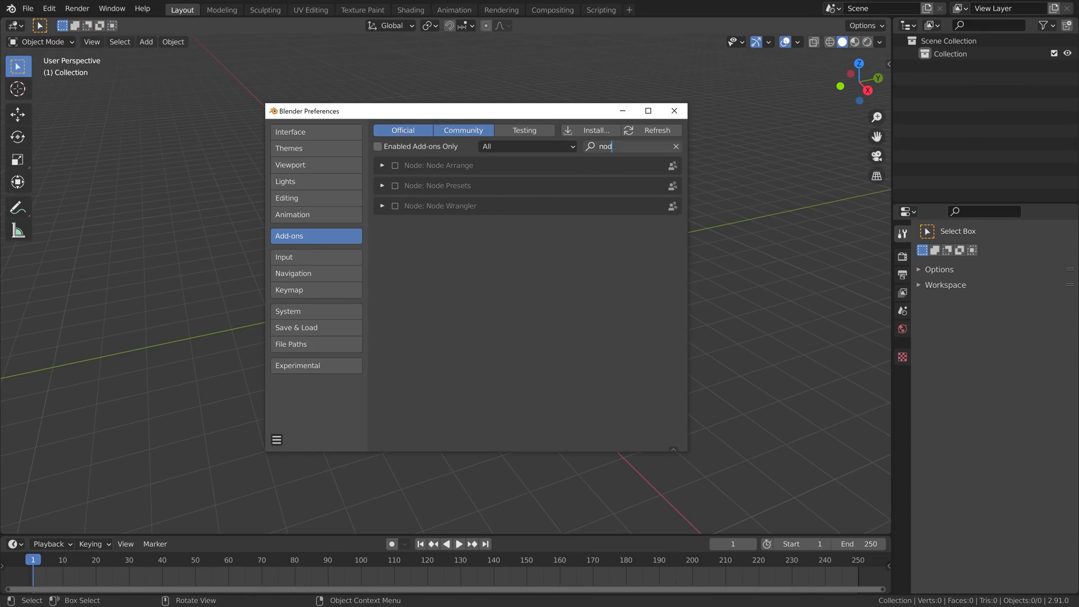
left_click(382, 208)
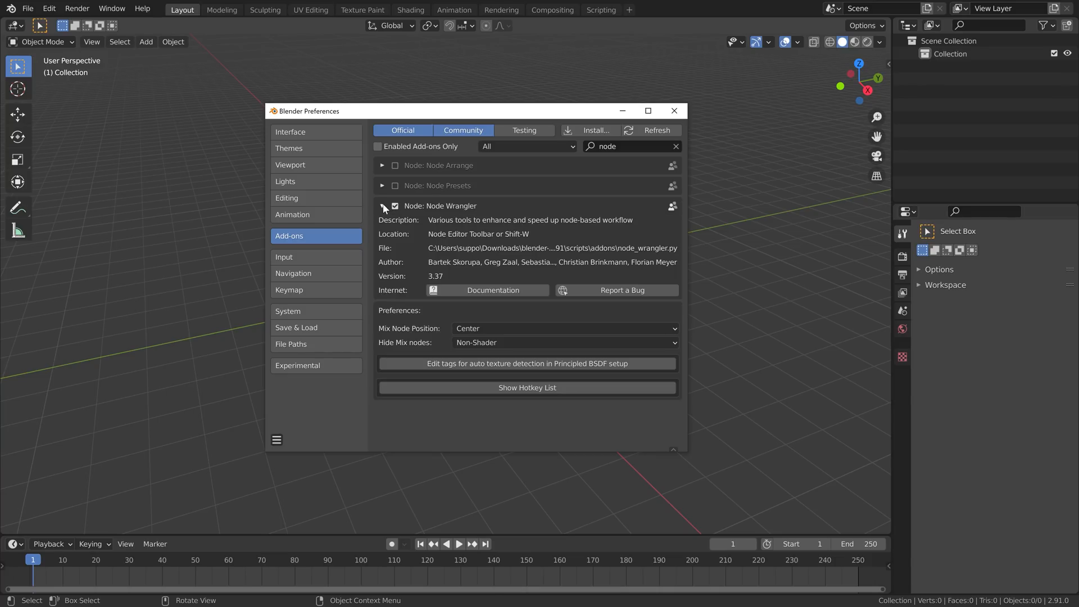
left_click(527, 387)
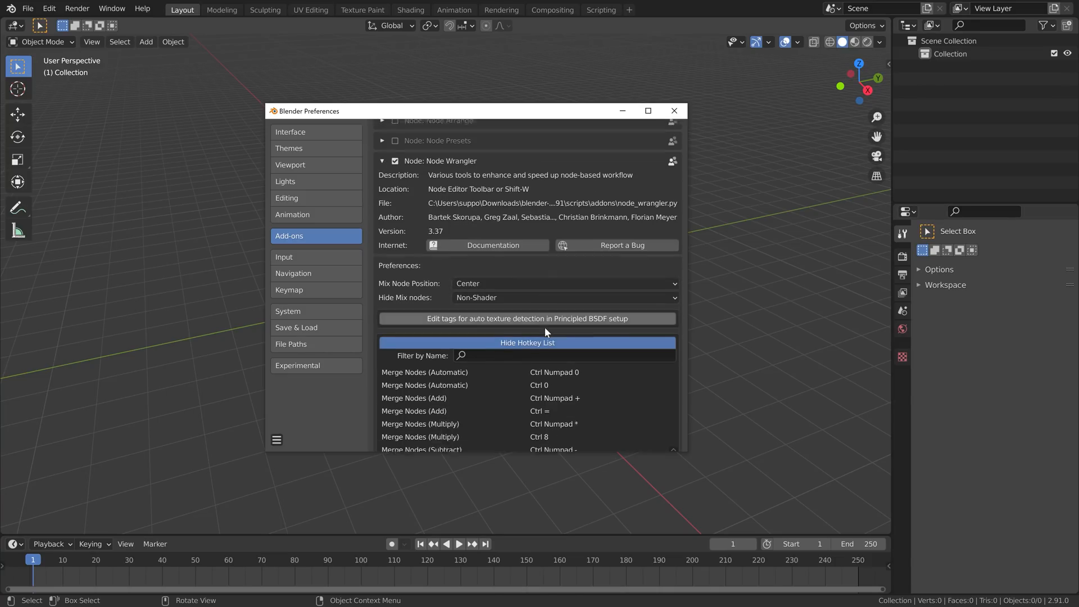
scroll("down", 3)
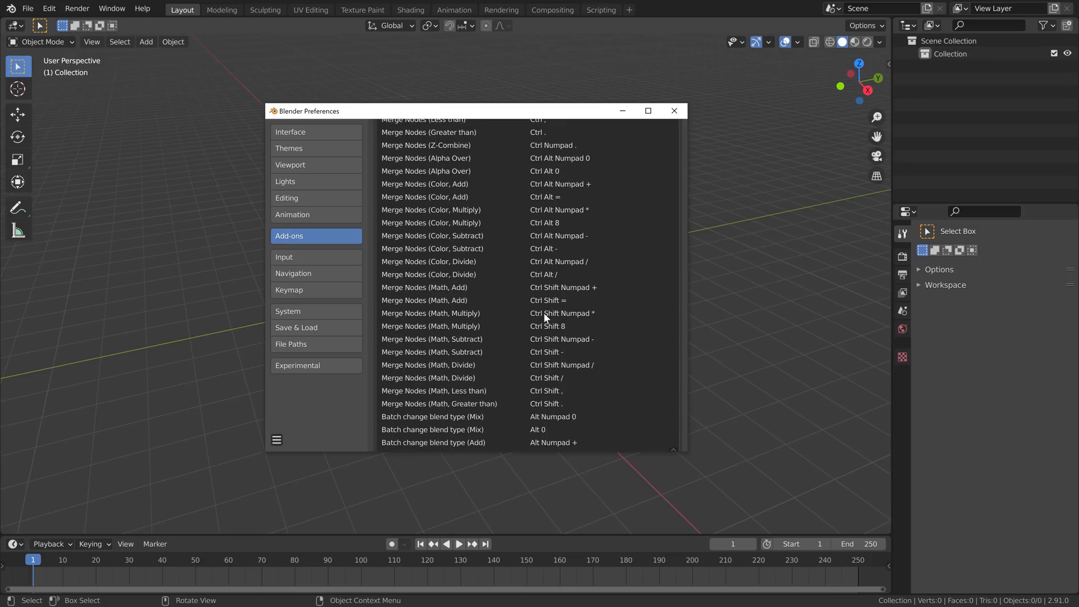
scroll("down", 3)
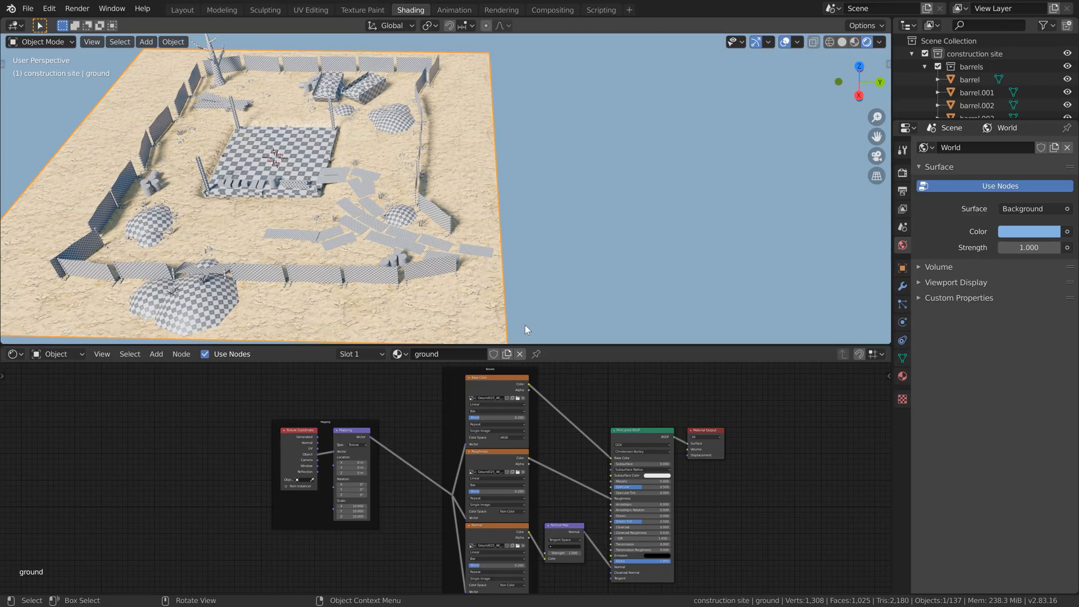
mouse_move(481, 295)
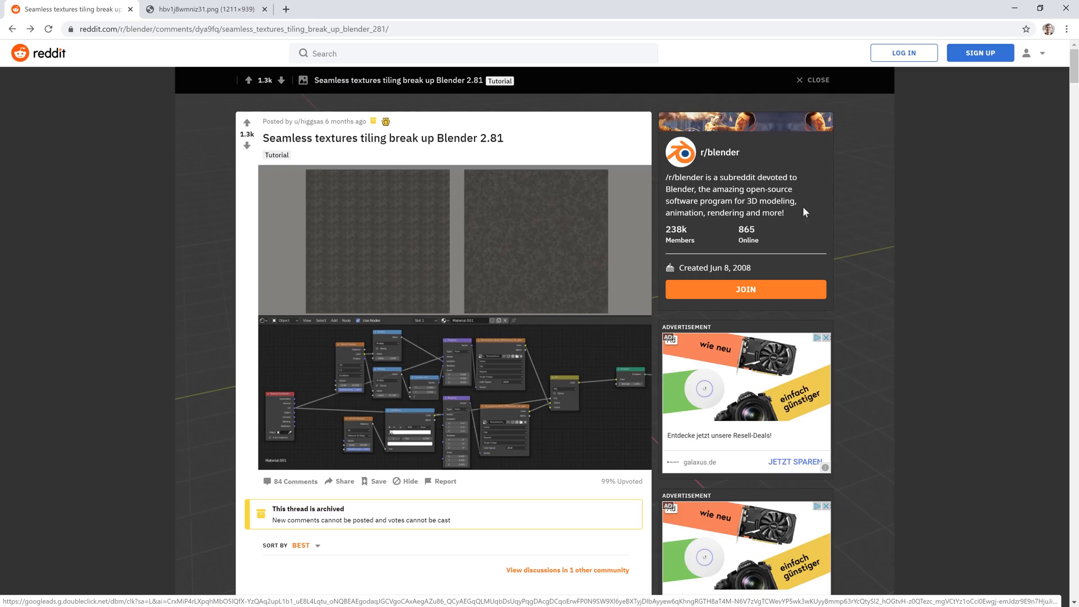
mouse_move(514, 390)
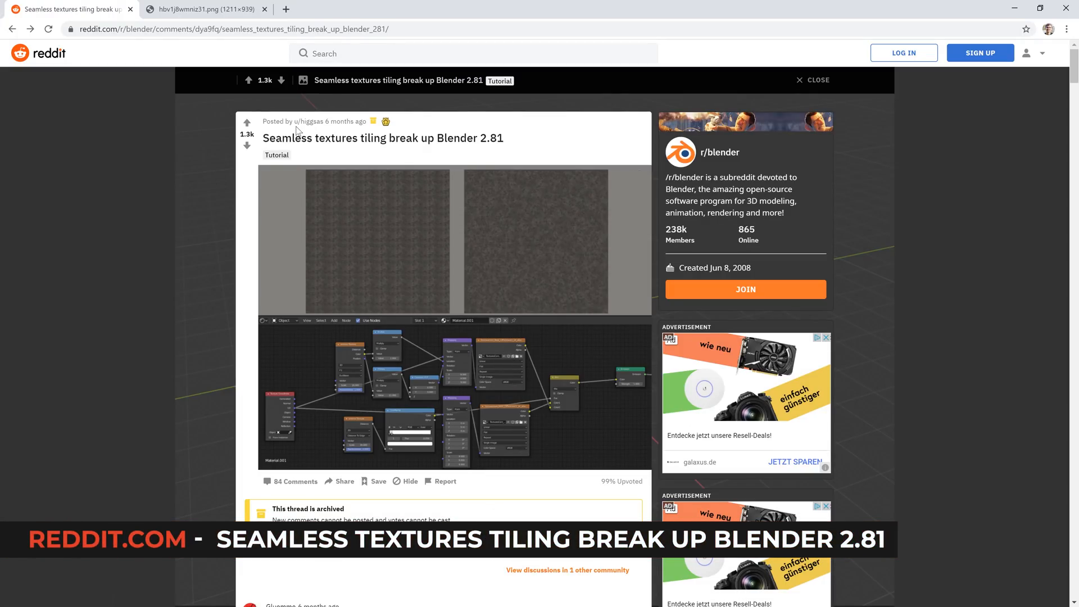
mouse_move(322, 131)
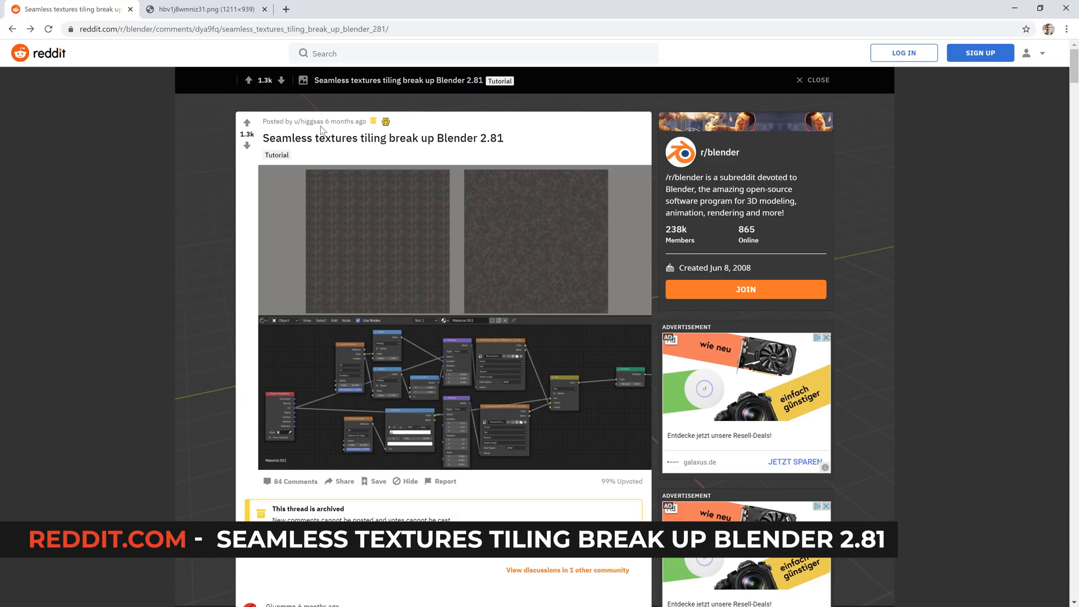
mouse_move(567, 351)
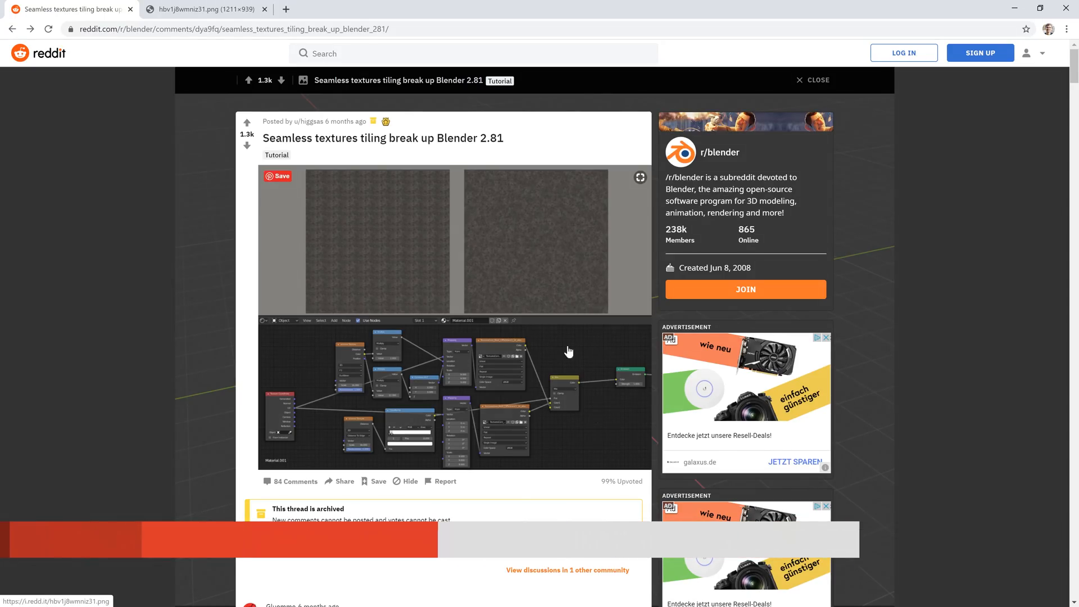
Open the full-size node setup screenshot from the 'Seamless textures tiling break up Blender 2.81' post.
left_click(200, 9)
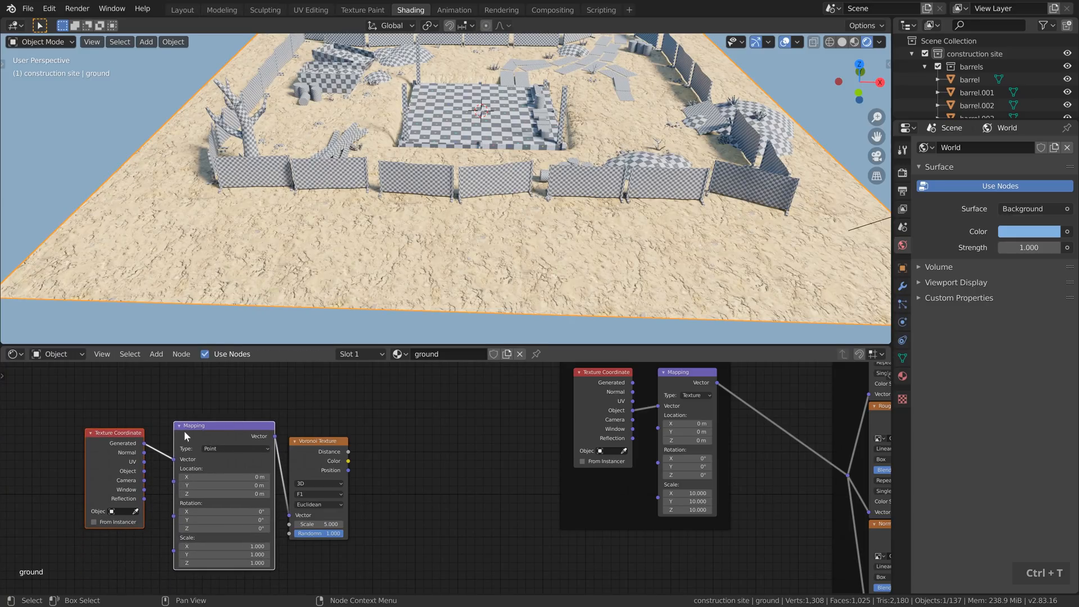
mouse_move(207, 440)
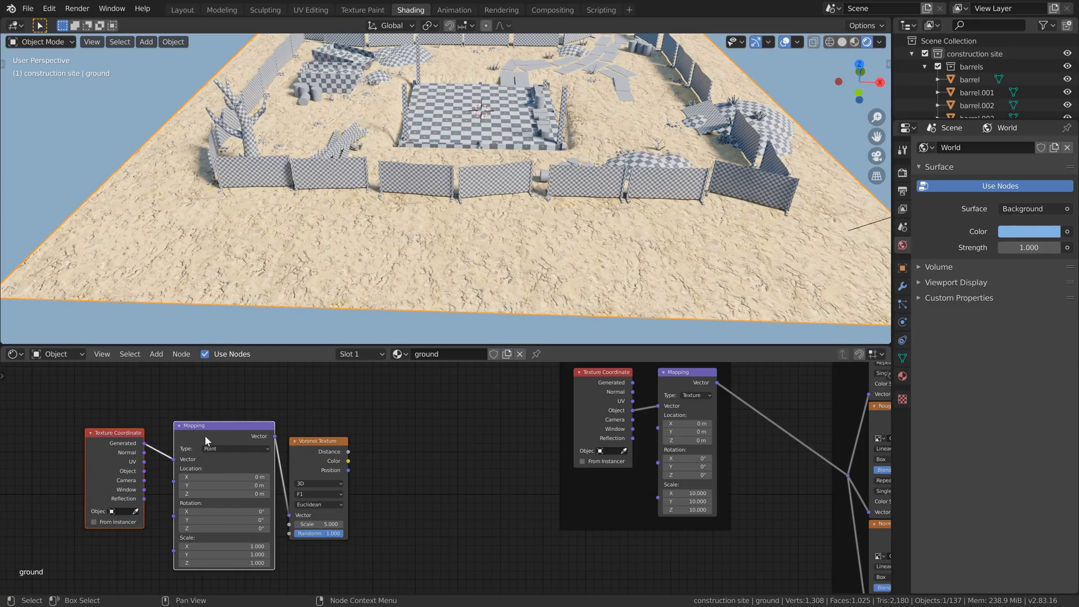
Delete the Mapping node so Texture Coordinate Object feeds the Voronoi Texture directly.
key("ctrl")
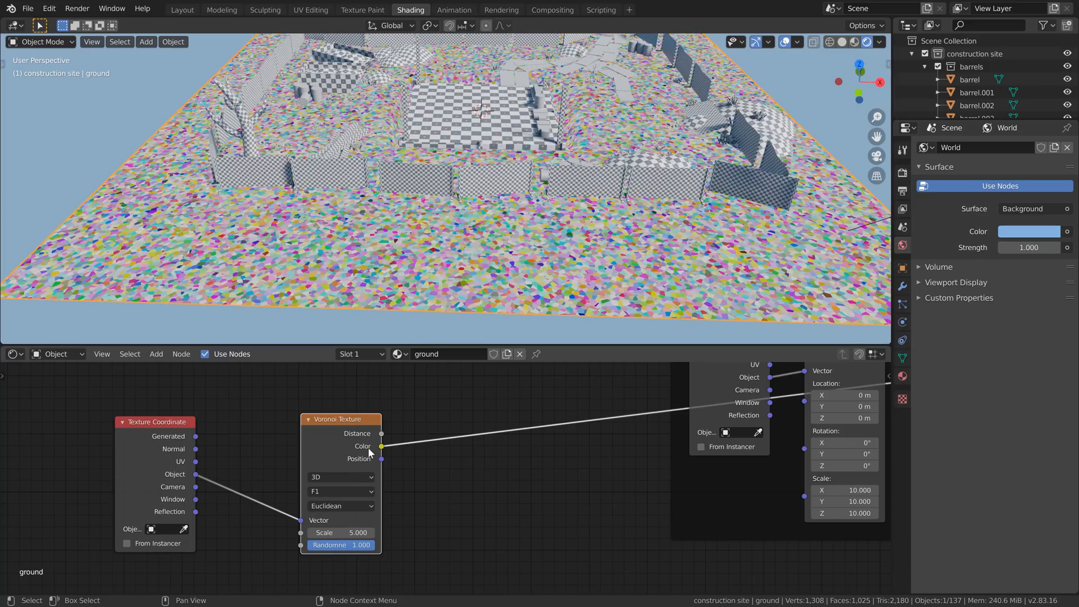
mouse_move(613, 281)
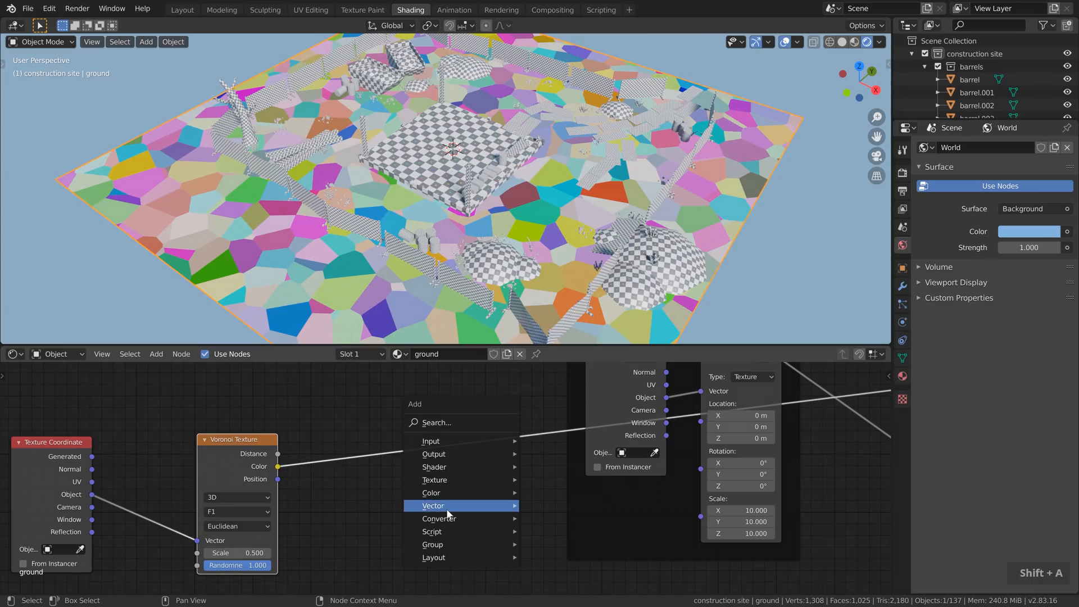
Browse the vector nodes listed in the Add menu's Vector submenu.
left_click(438, 518)
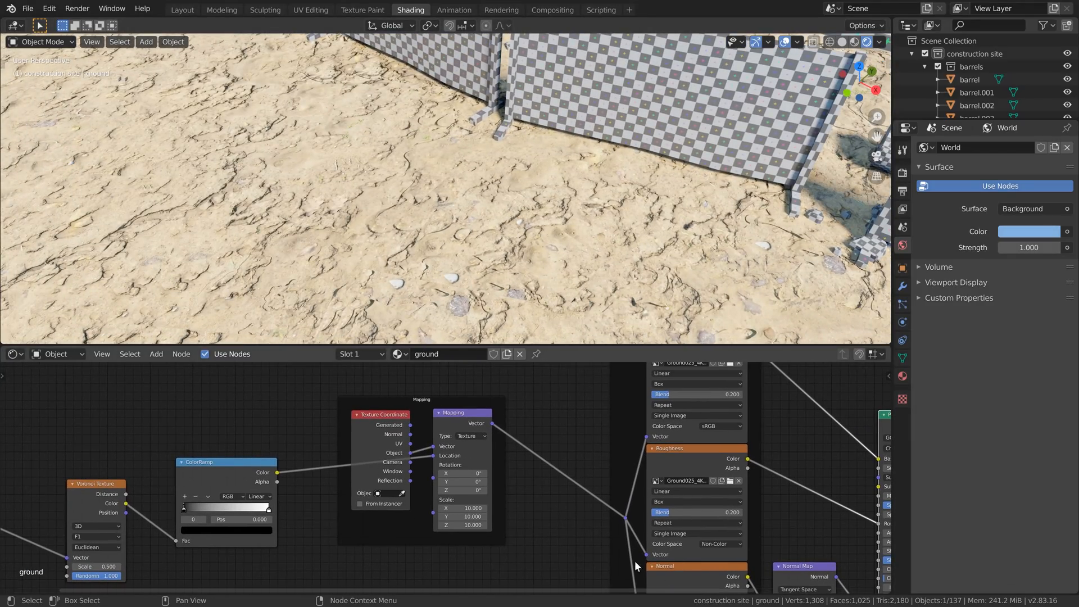
mouse_move(389, 285)
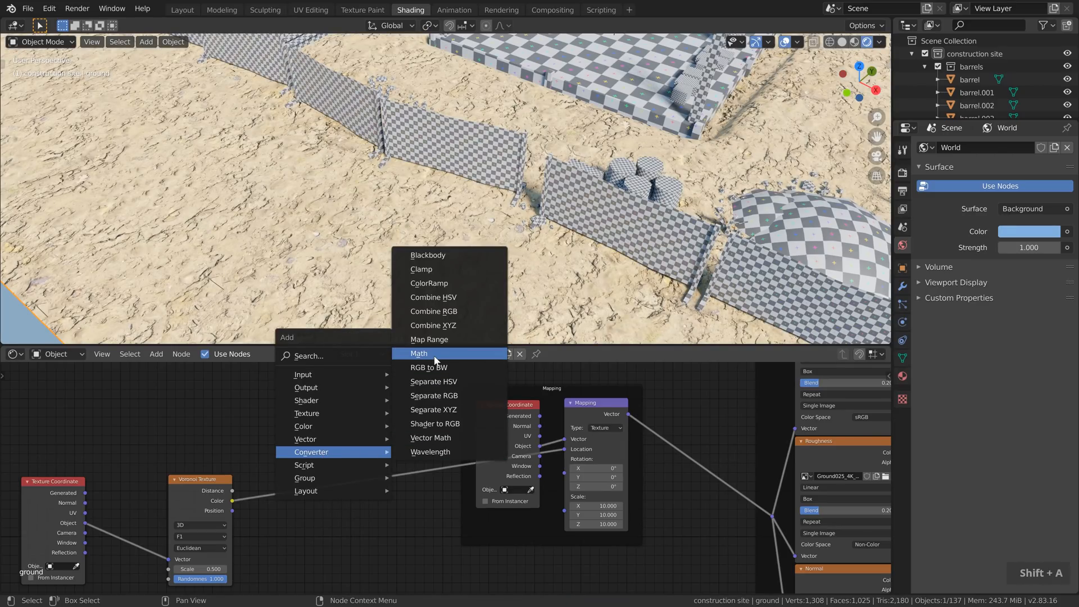
Add a Math node after Voronoi Color and switch its operation from Add to Multiply.
left_click(418, 353)
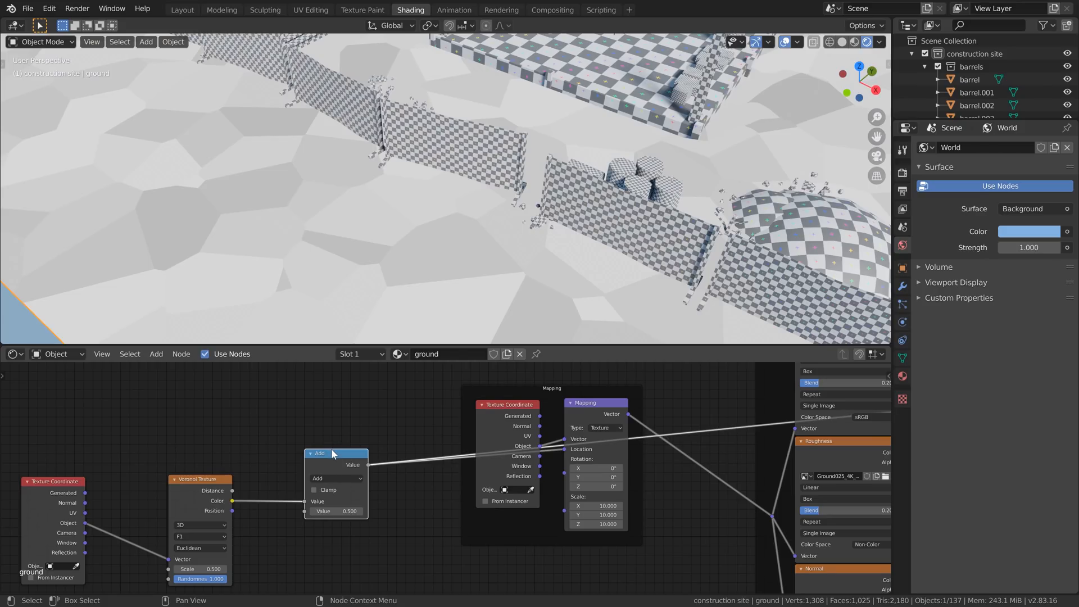
mouse_move(363, 366)
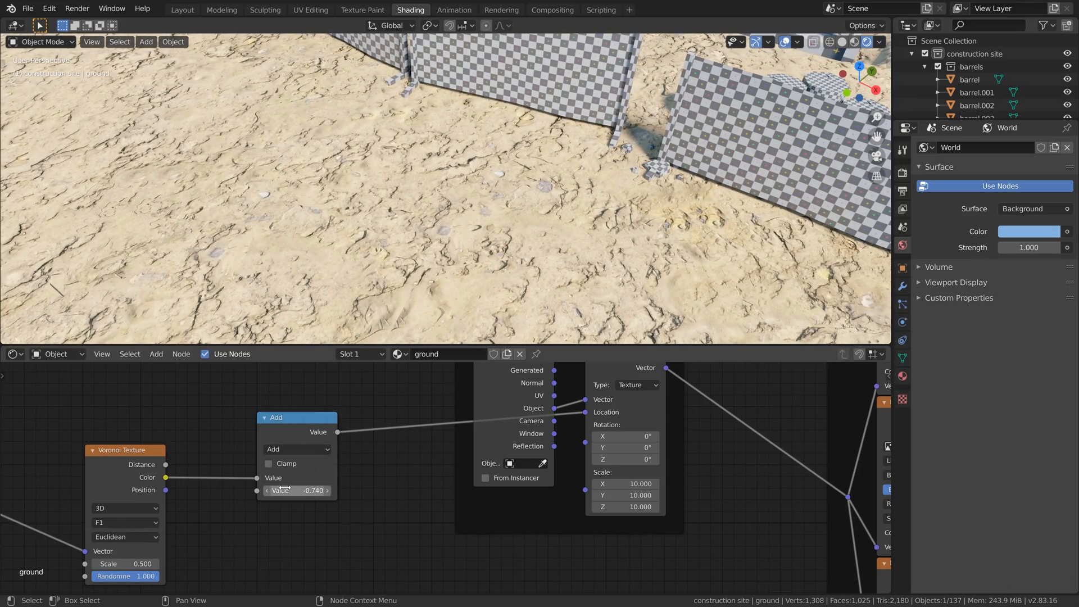
left_click(297, 448)
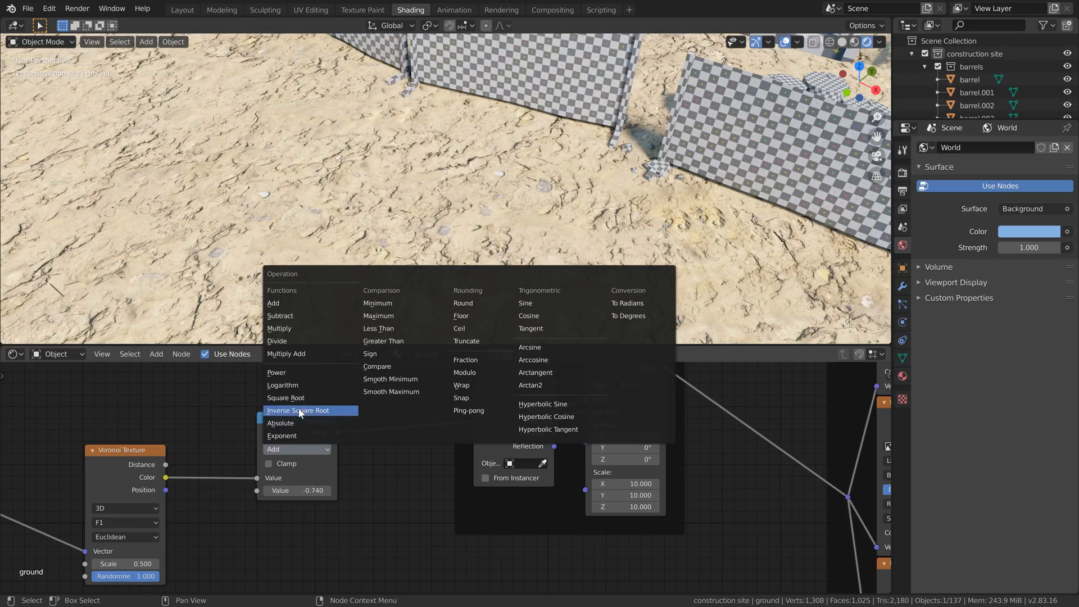
left_click(278, 328)
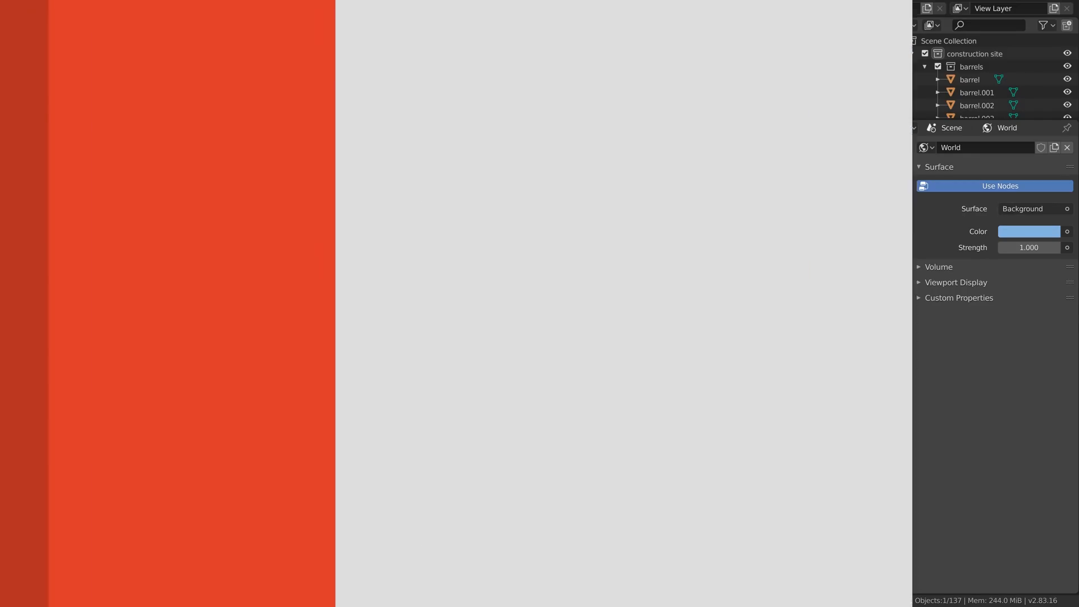
Duplicate the Multiply node and link Voronoi Color into the copy.
left_click(410, 10)
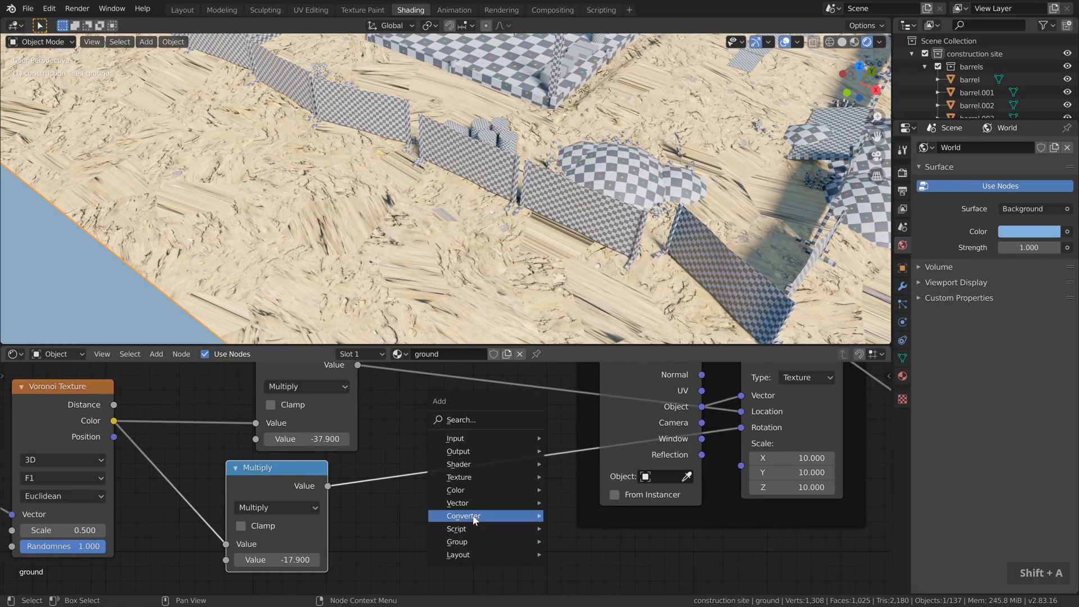
Add a Combine XYZ node from the Converter submenu.
left_click(463, 515)
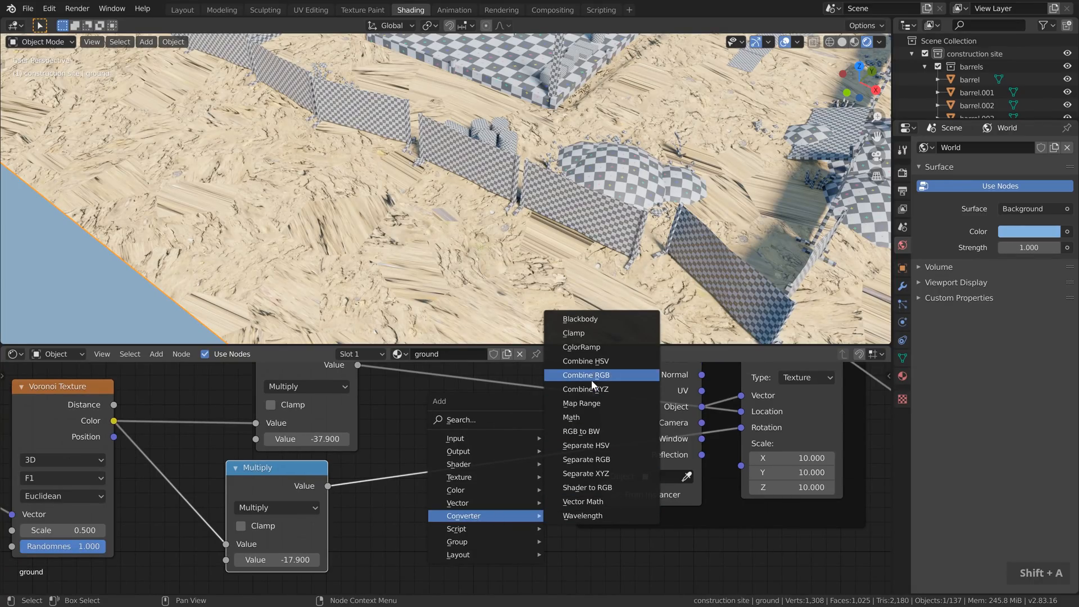
left_click(584, 389)
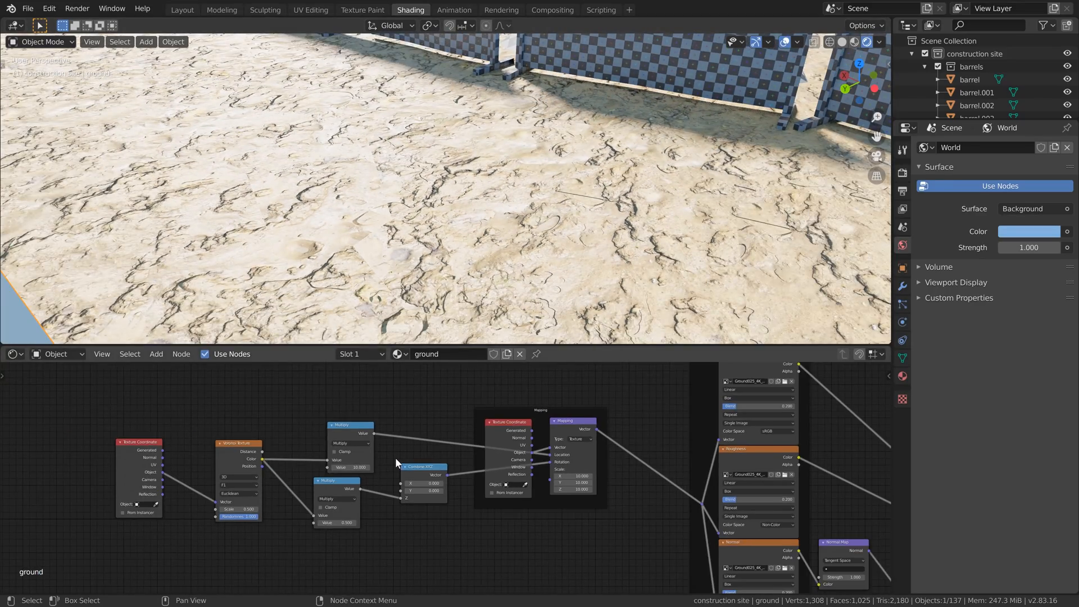
Zoom the node editor out and back in around the new Voronoi nodes.
scroll("down", 3)
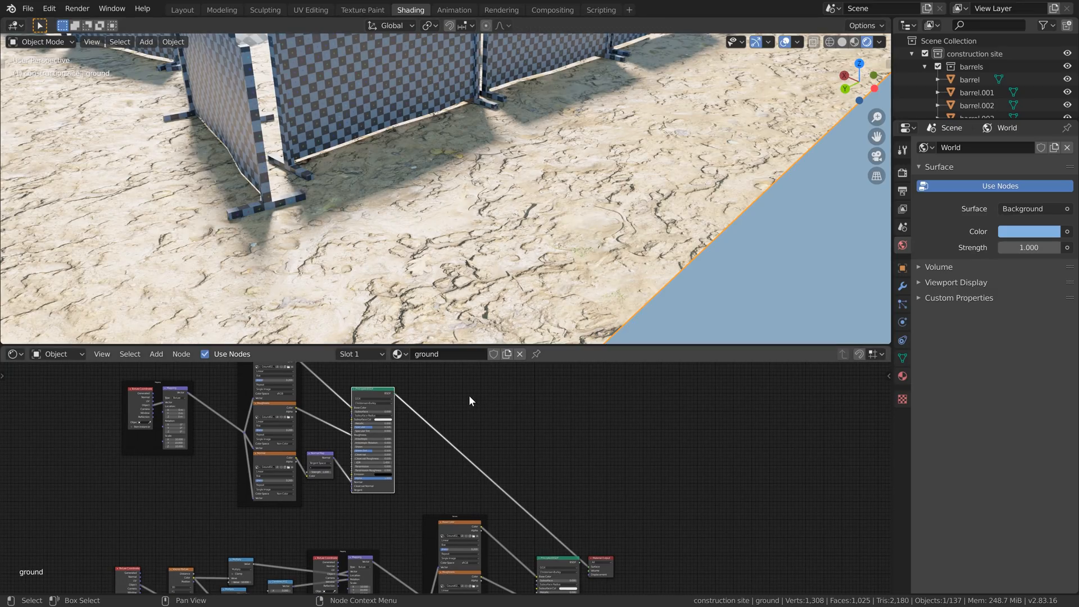
mouse_move(447, 300)
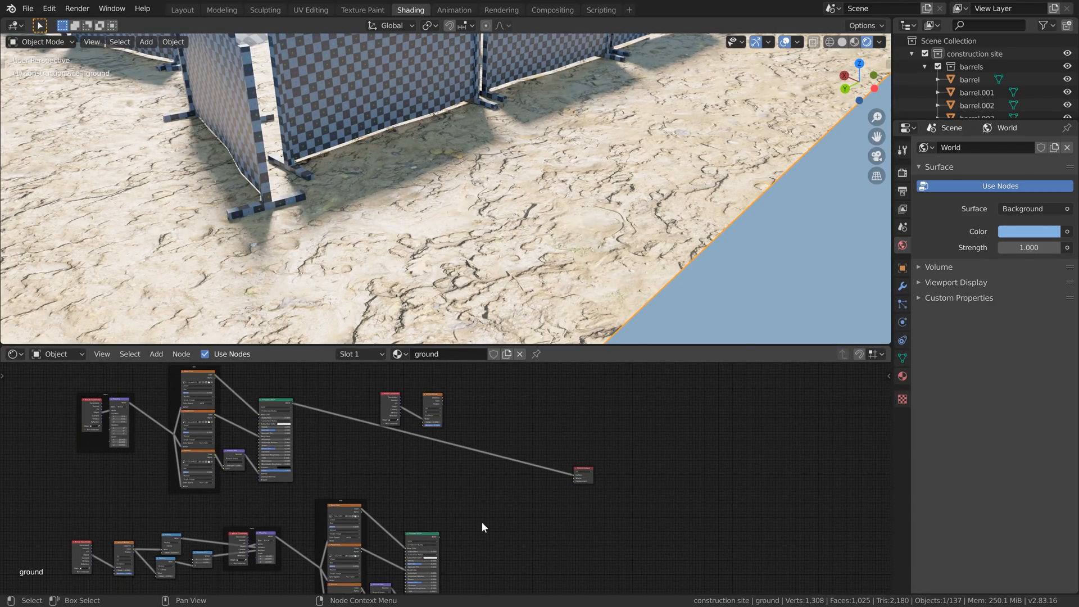
scroll("up", 3)
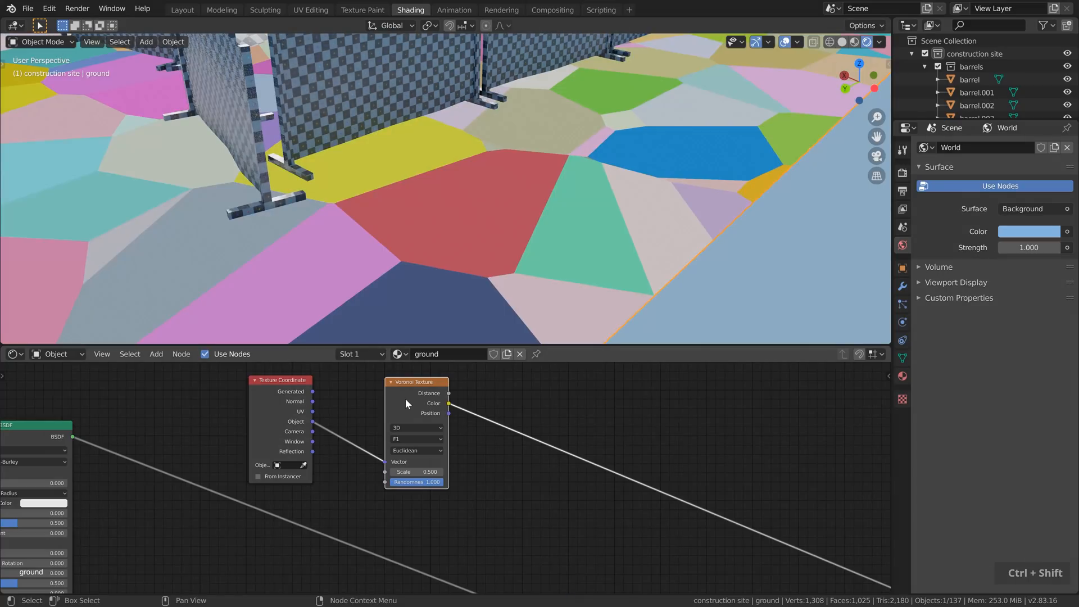
Switch the new Voronoi Texture's feature mode to Distance To Edge.
left_click(416, 439)
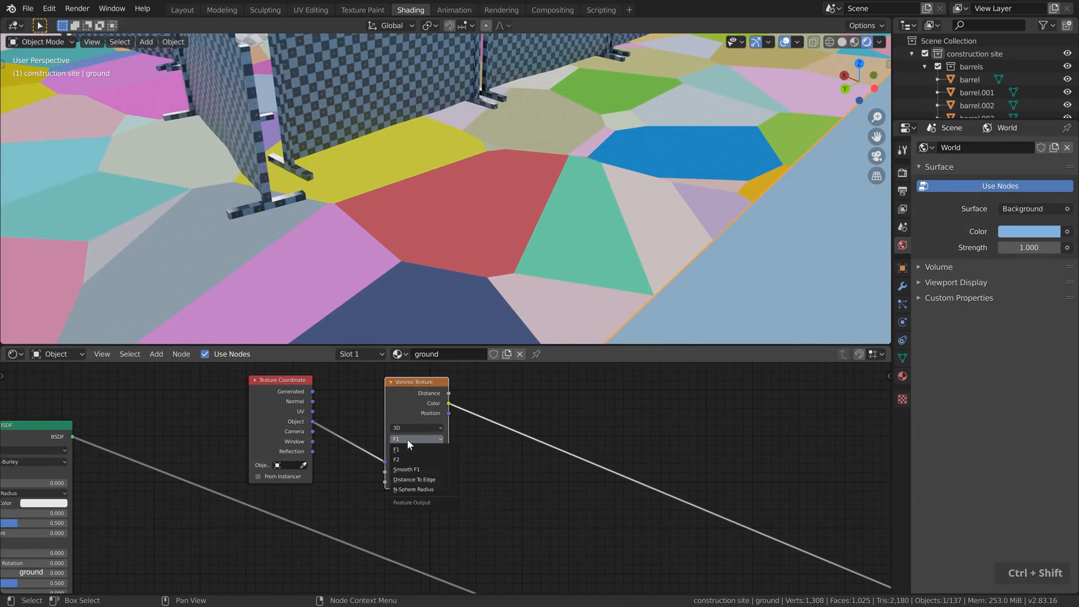
mouse_move(413, 478)
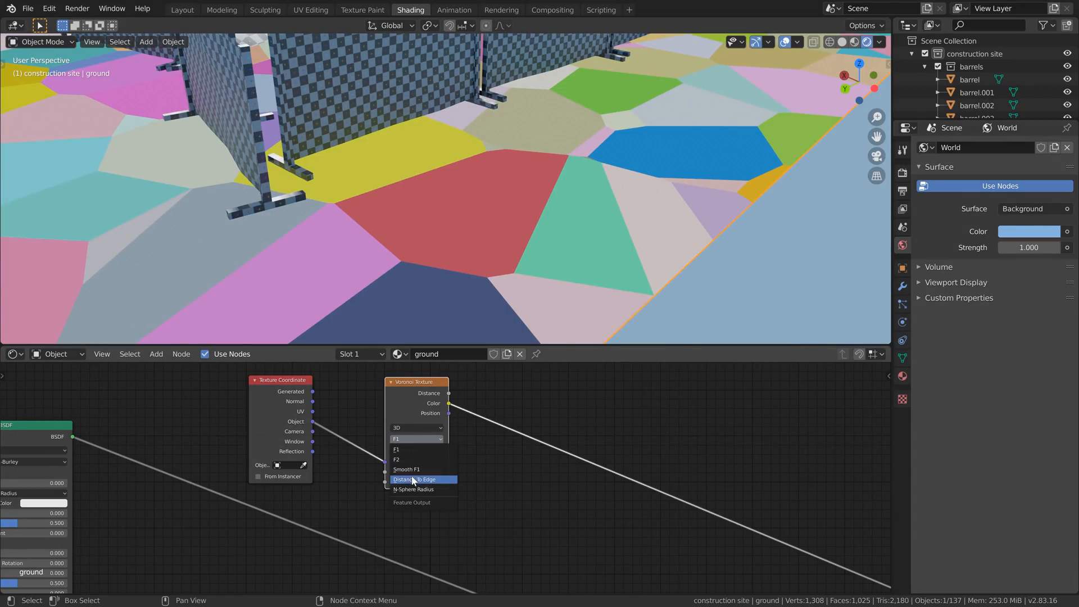
left_click(414, 479)
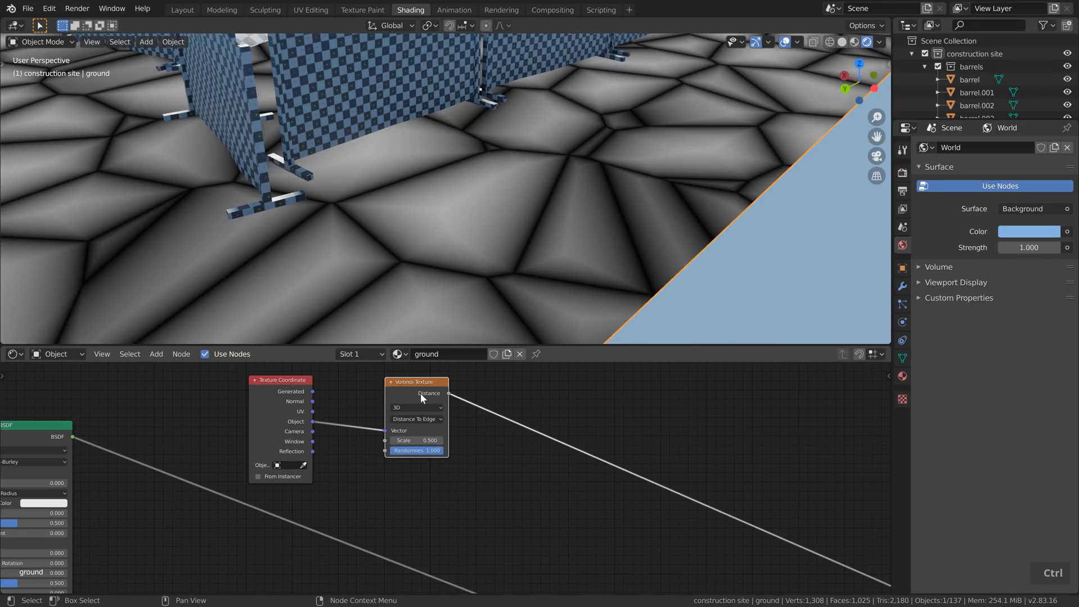
mouse_move(450, 404)
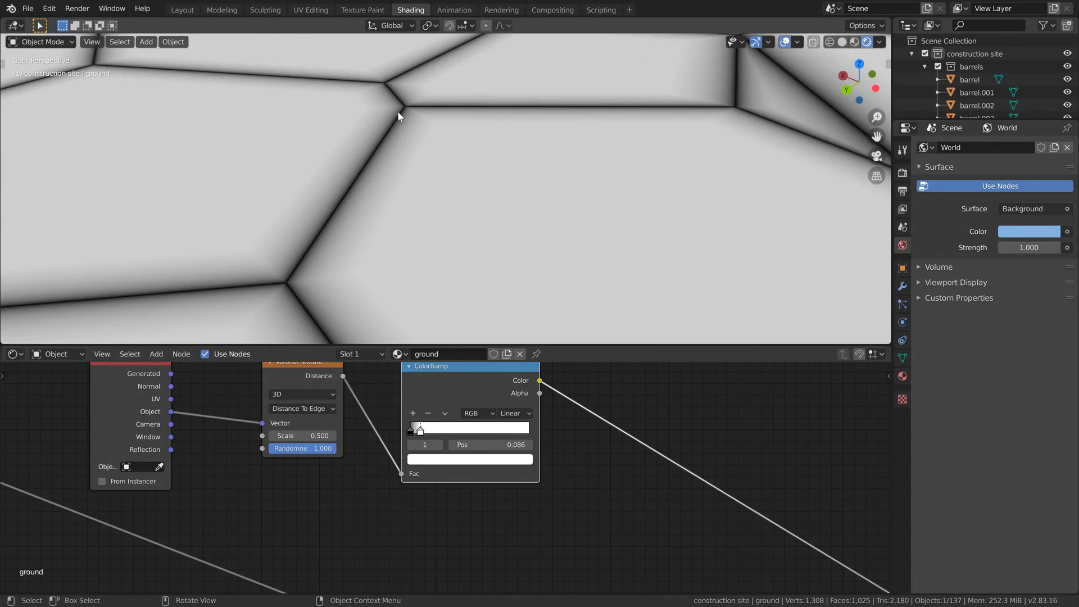
mouse_move(314, 260)
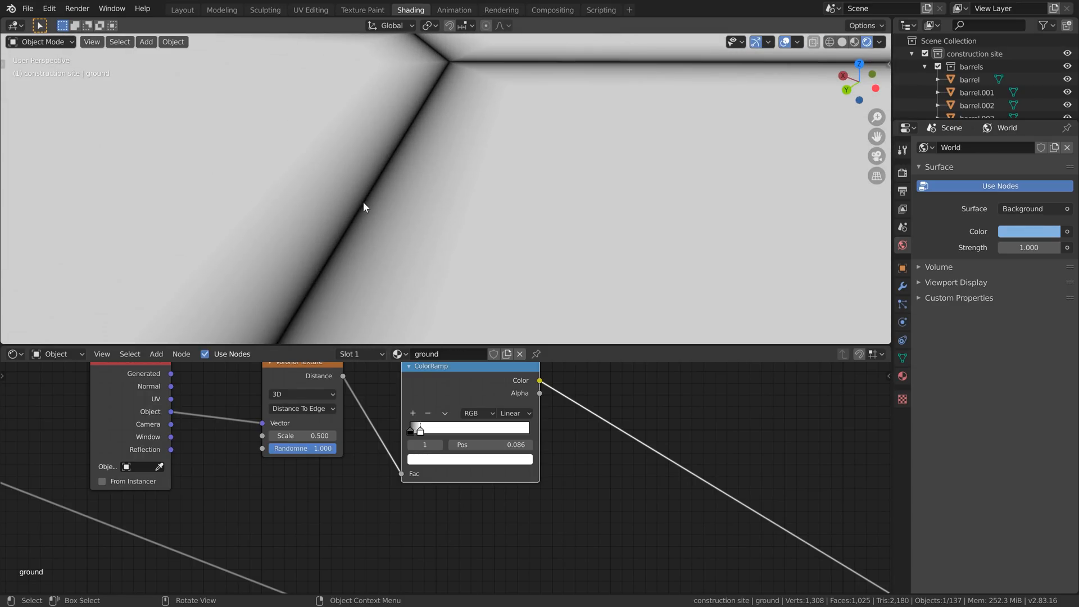
mouse_move(335, 177)
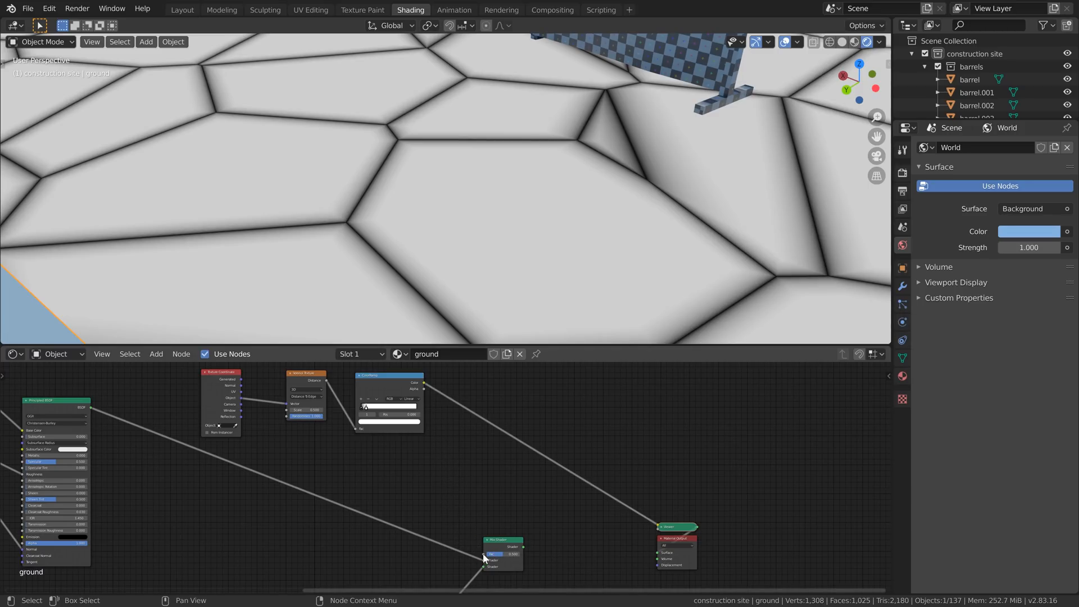
Scroll the node editor to reach the Mix Shader for the ColorRamp link.
scroll("down", 3)
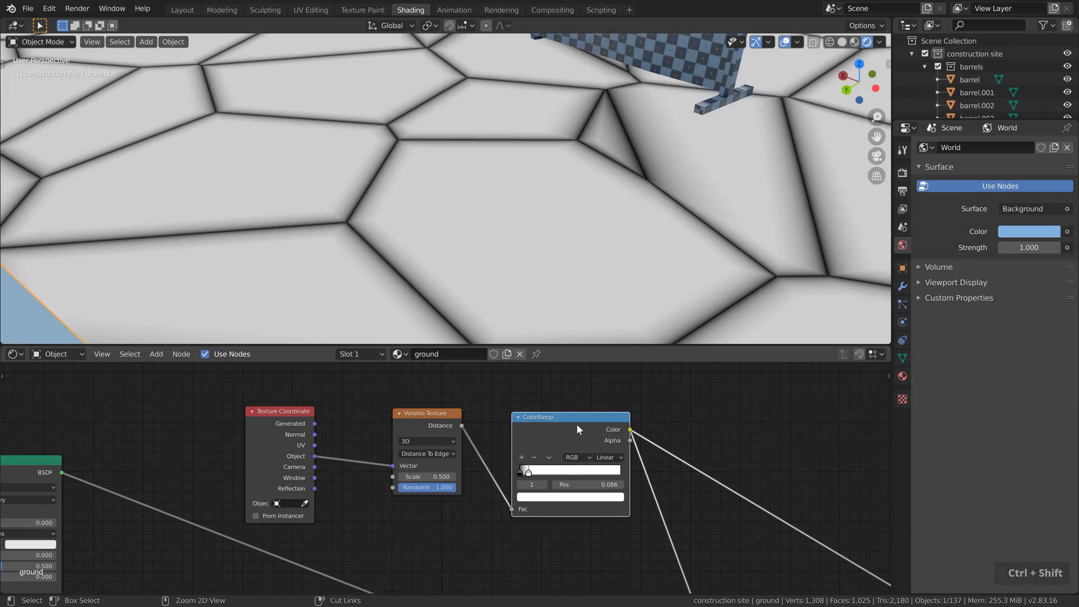
scroll("down", 3)
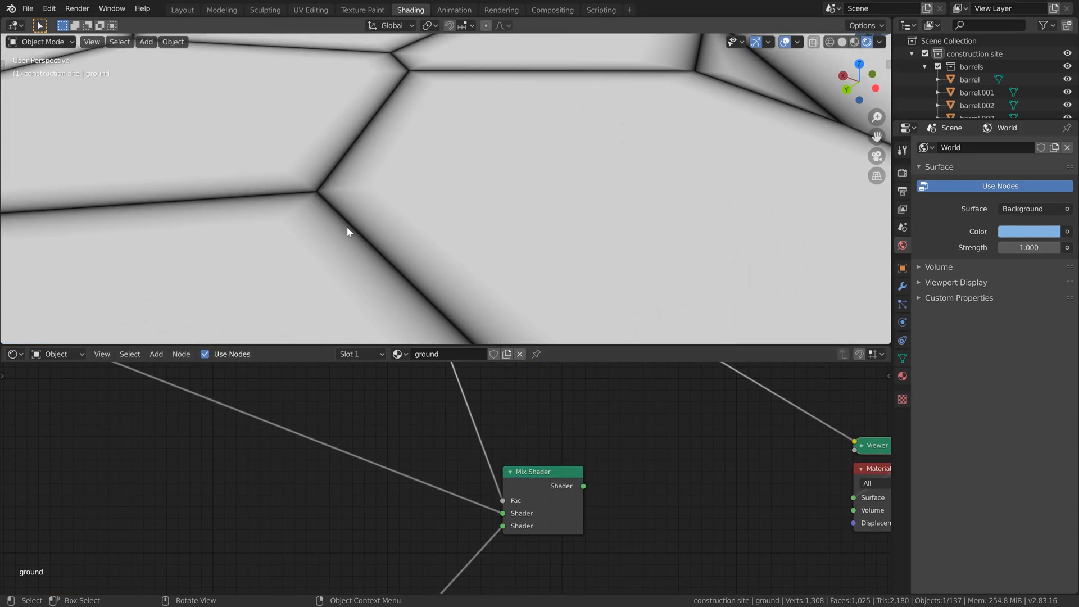
mouse_move(506, 505)
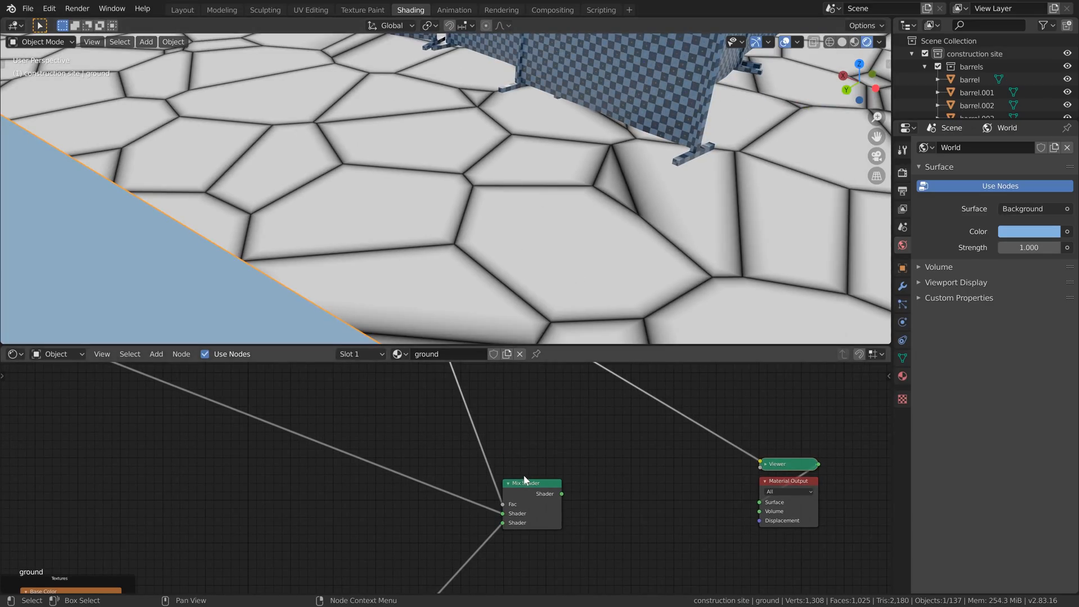
Reconnect the sandy ground shader to the output and set the two Voronoi Multiply factors to 20 and 0.5.
scroll("down", 3)
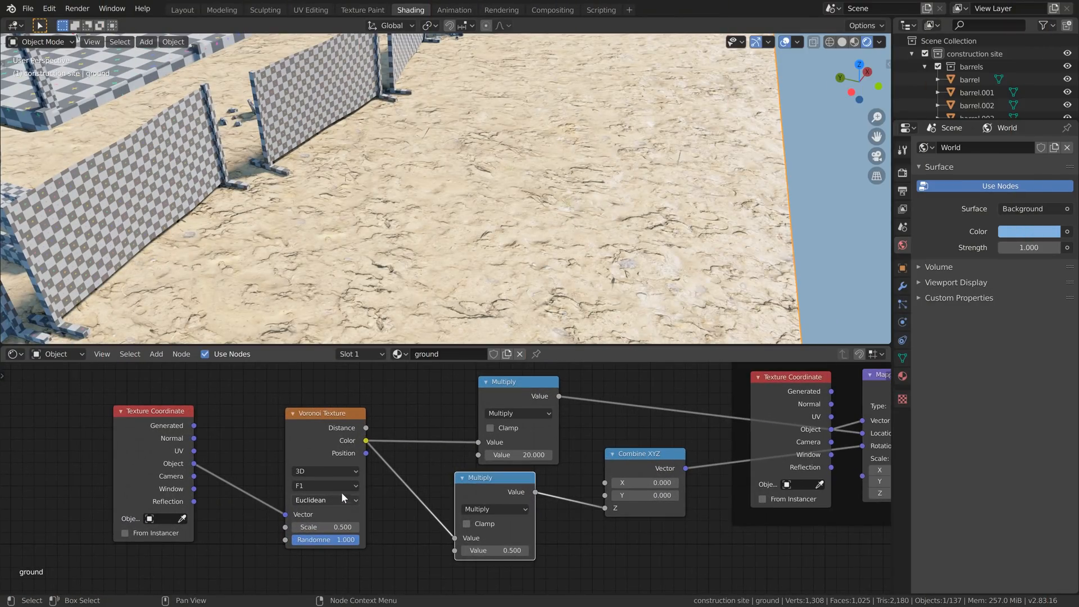
mouse_move(324, 433)
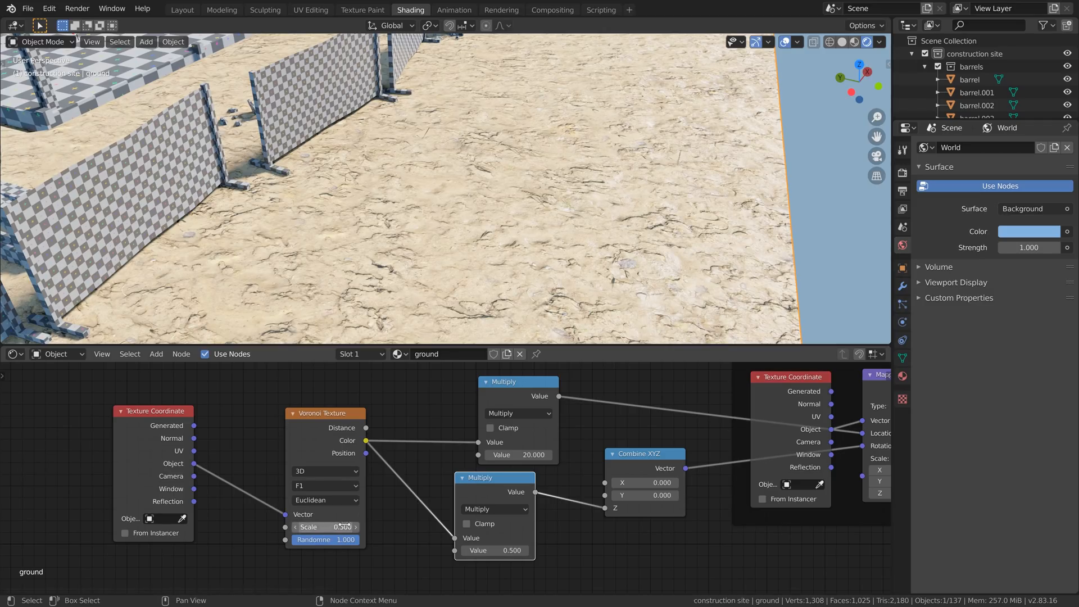
scroll("down", 3)
type("1")
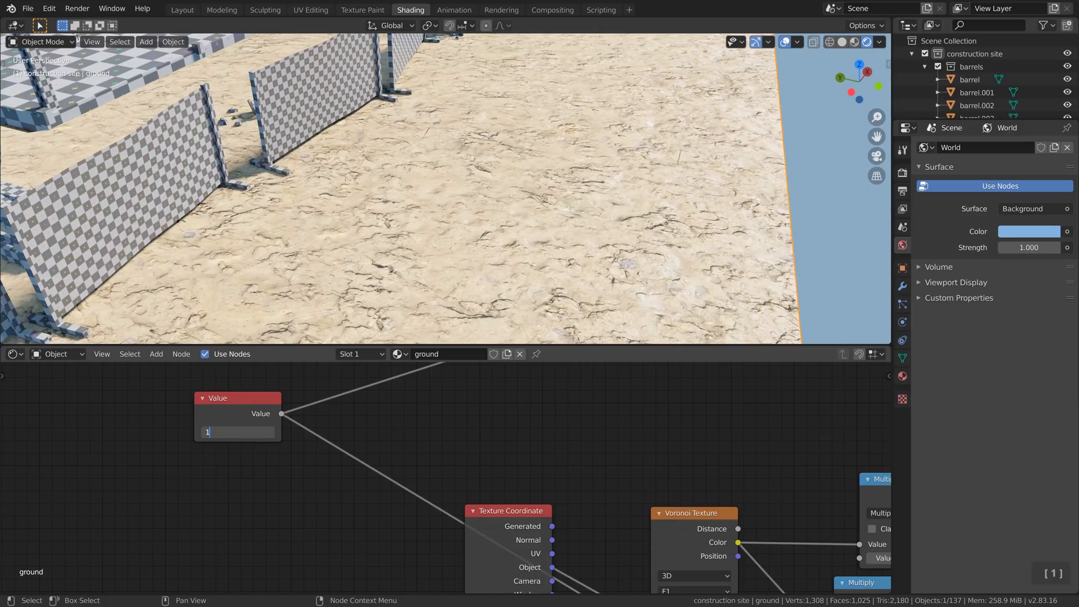
Enter -2.800 and bring up the Add > Mesh menu over the 3D viewport.
type("-2.800")
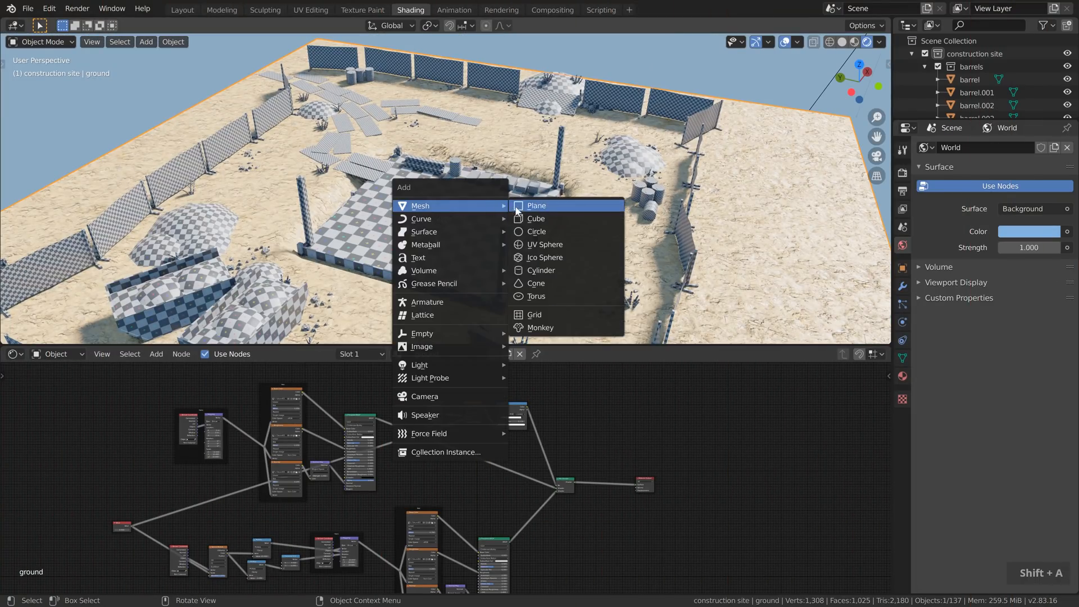
Add a UV Sphere and preview the streaked sand ground material on it.
left_click(544, 243)
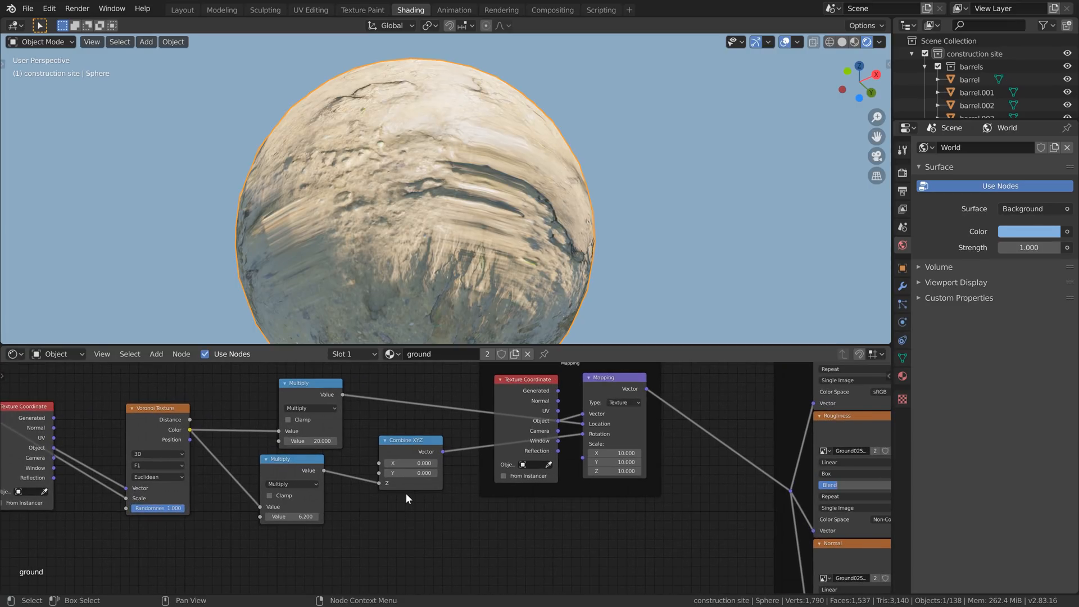
mouse_move(416, 485)
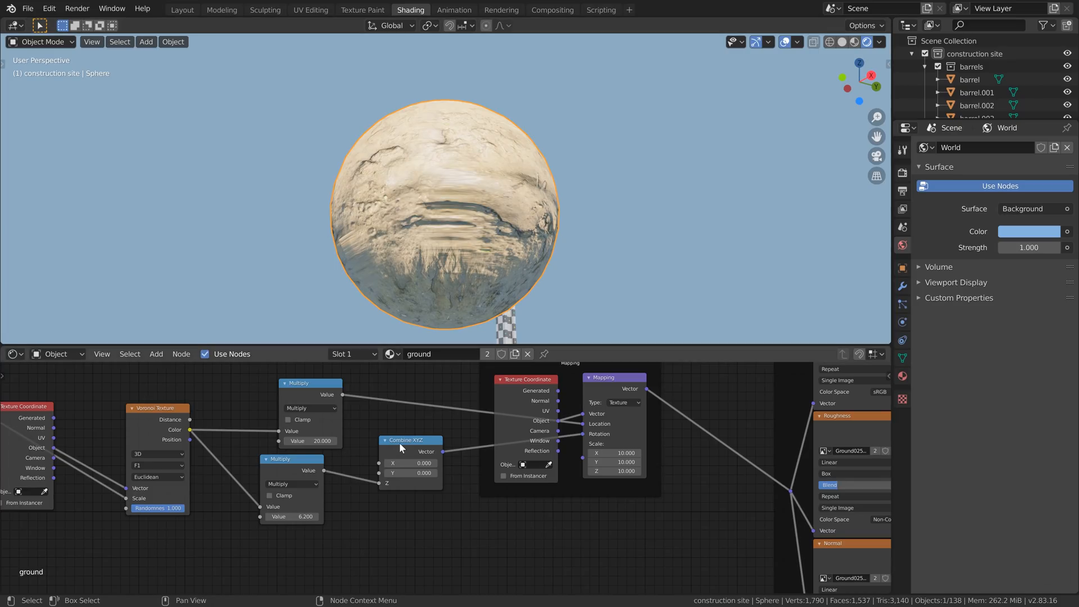
Zoom out to frame the whole construction site and the full ground node tree.
key("Ctrl+X")
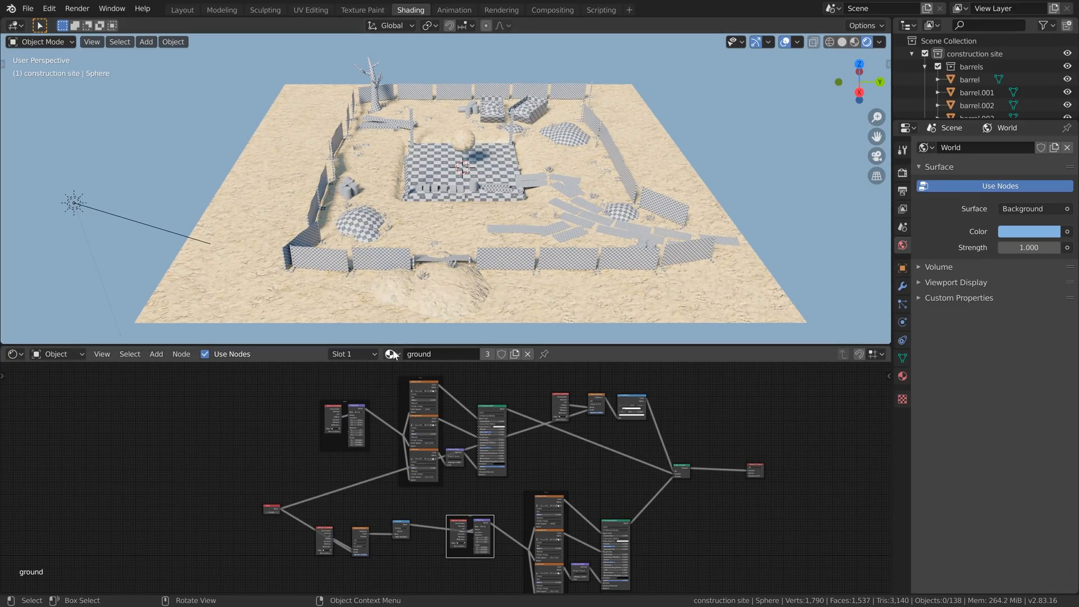
Select the ground plane and zoom the Node Editor onto its Voronoi Texture.
left_click(512, 353)
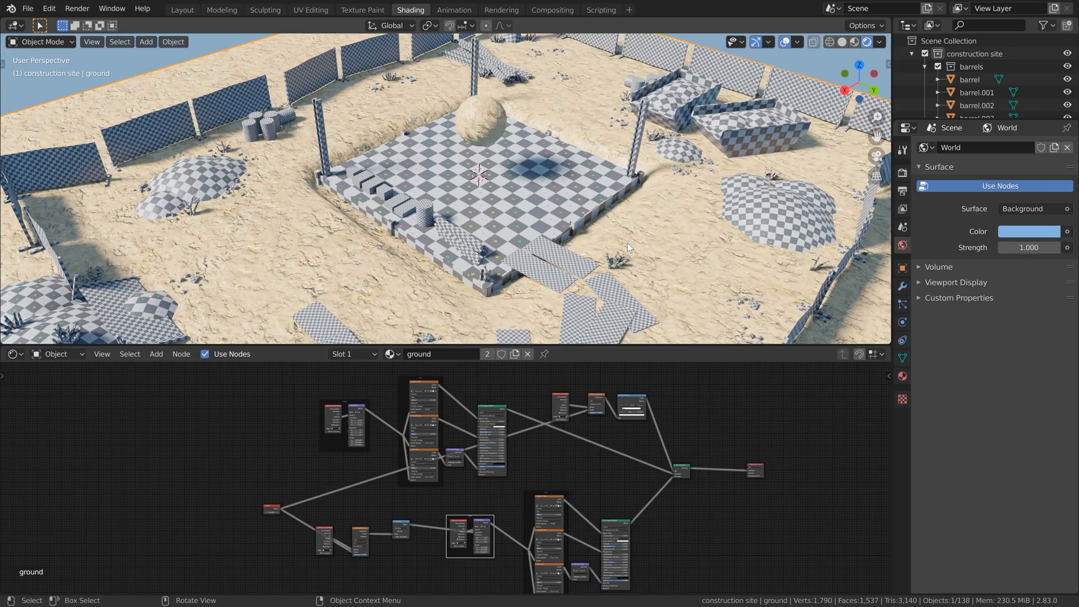
mouse_move(371, 551)
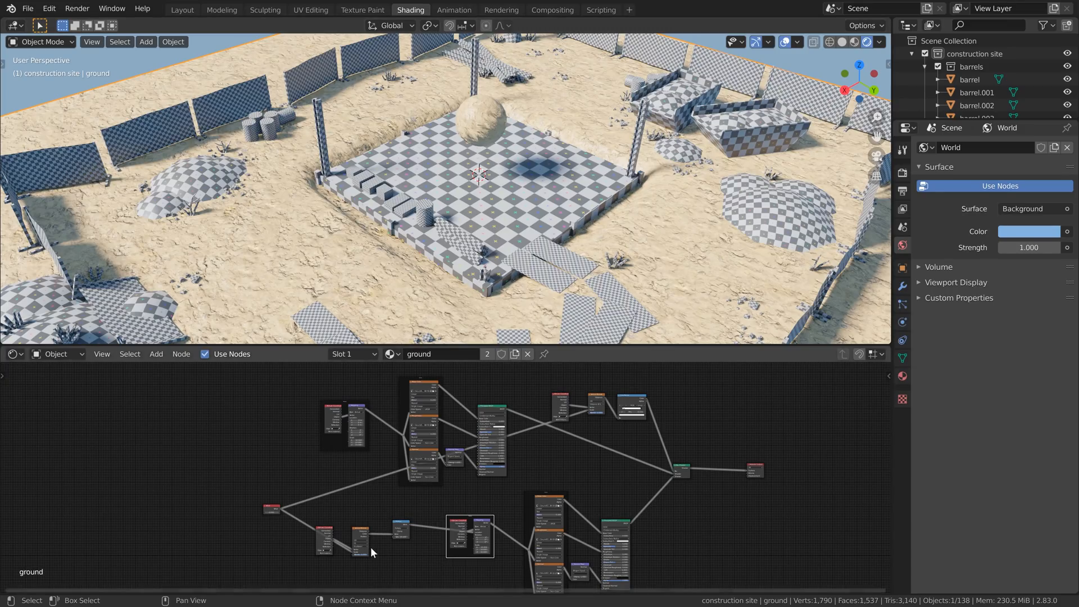
scroll("up", 3)
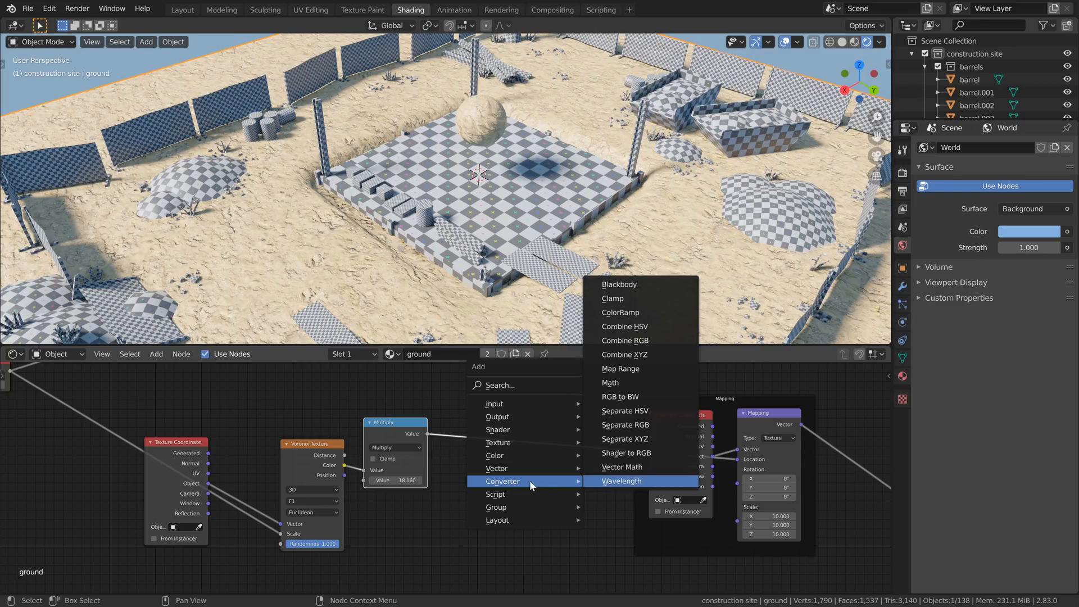
mouse_move(623, 439)
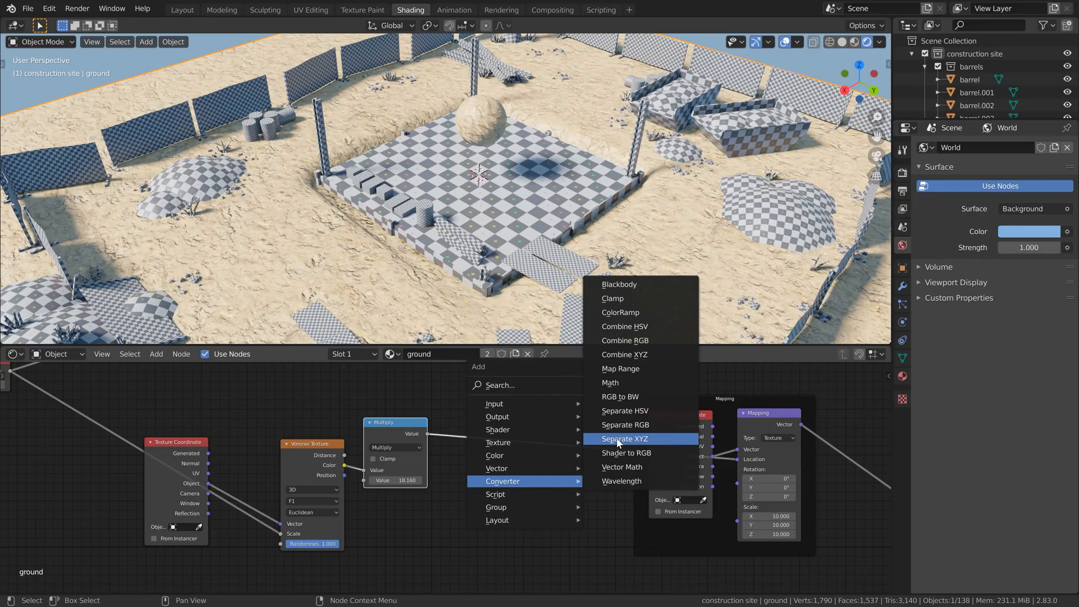
Route the Voronoi Multiply through new Separate XYZ and Combine XYZ nodes into Mapping.
left_click(625, 439)
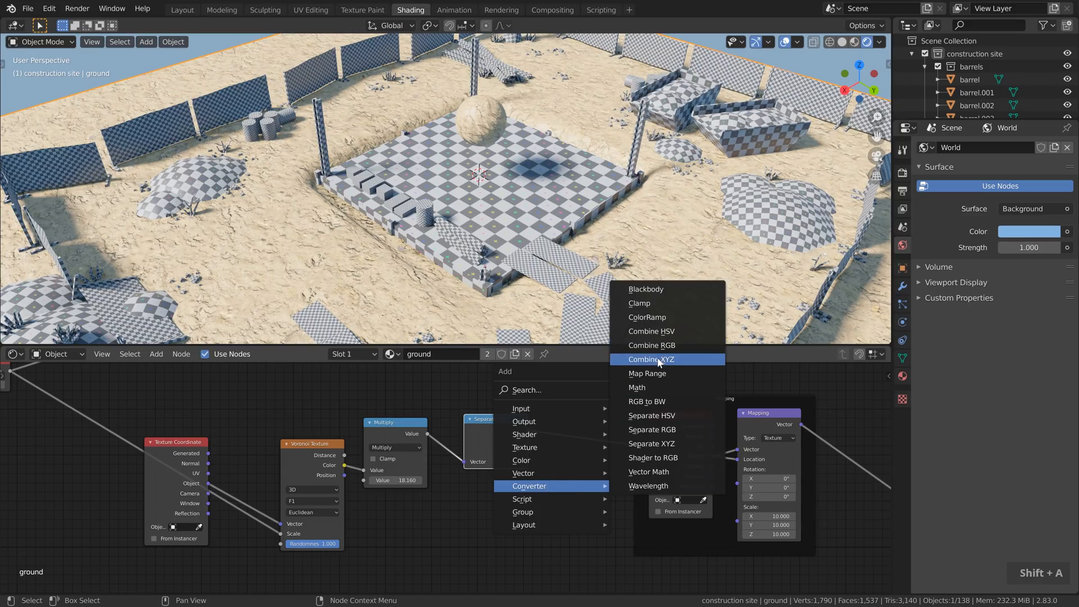
left_click(650, 358)
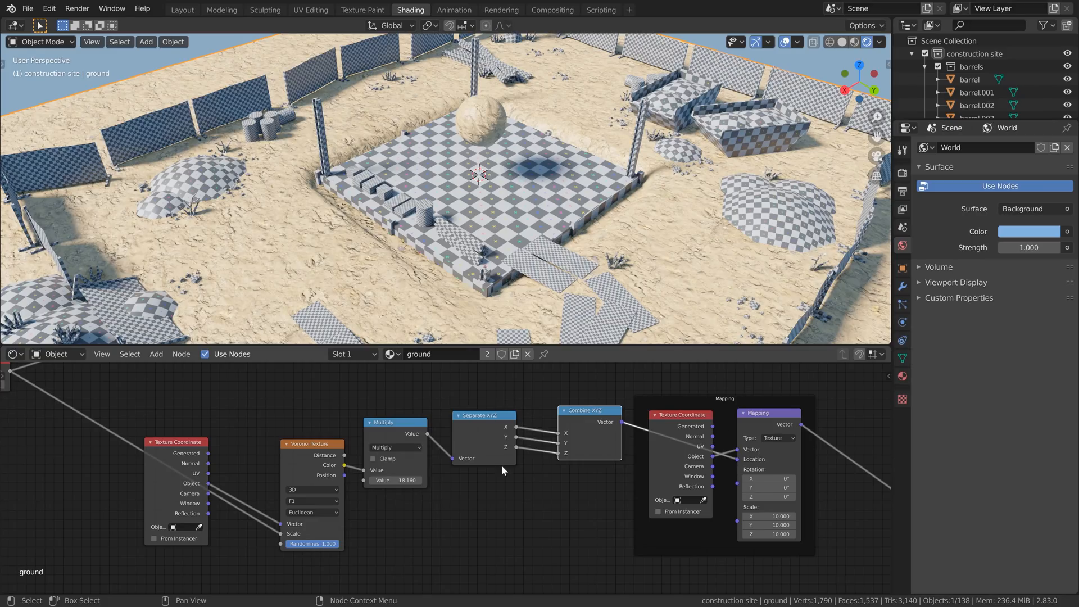
mouse_move(583, 454)
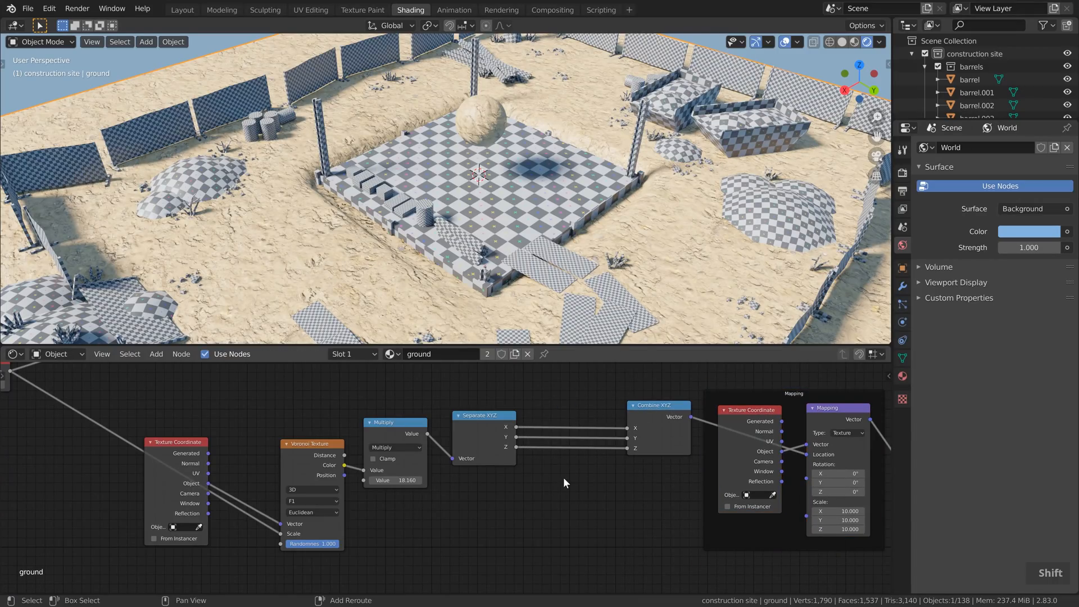
mouse_move(552, 478)
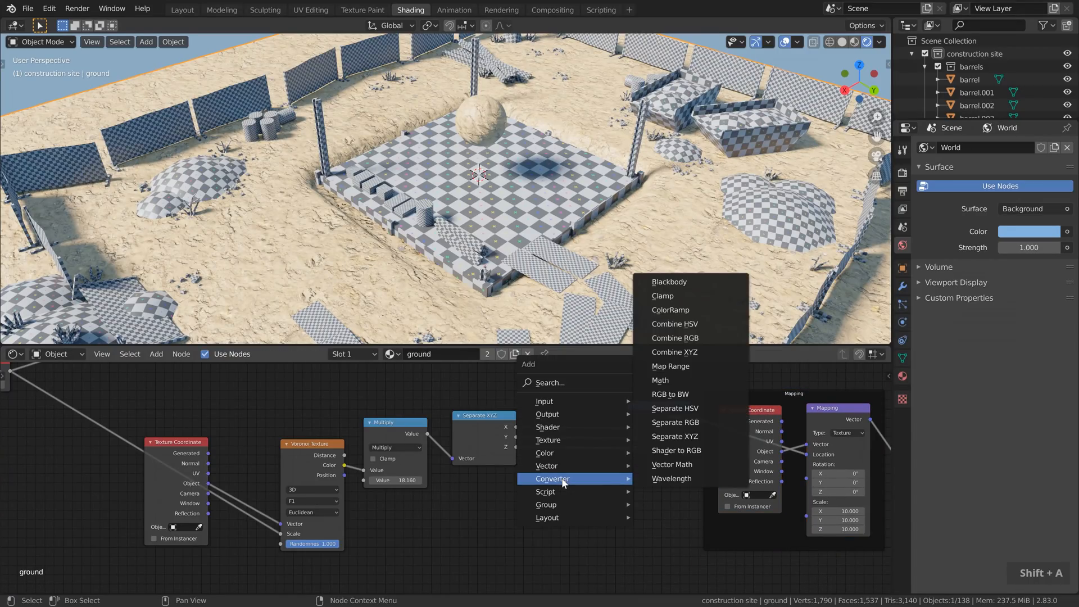
Insert three Multiply Math nodes at 0.5 on the X, Y, Z links before Combine XYZ.
left_click(660, 379)
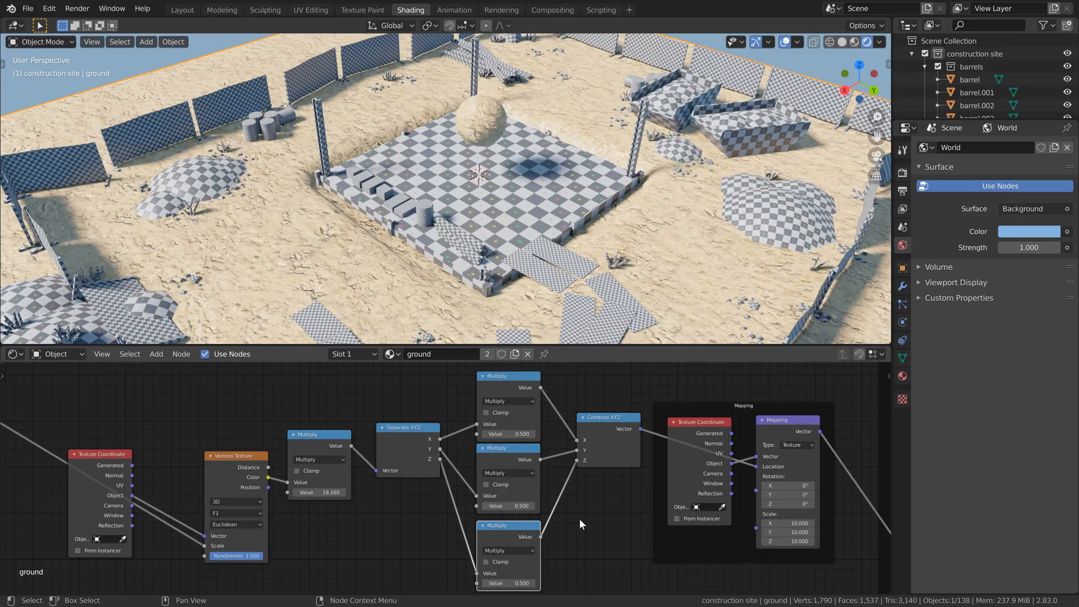
mouse_move(441, 549)
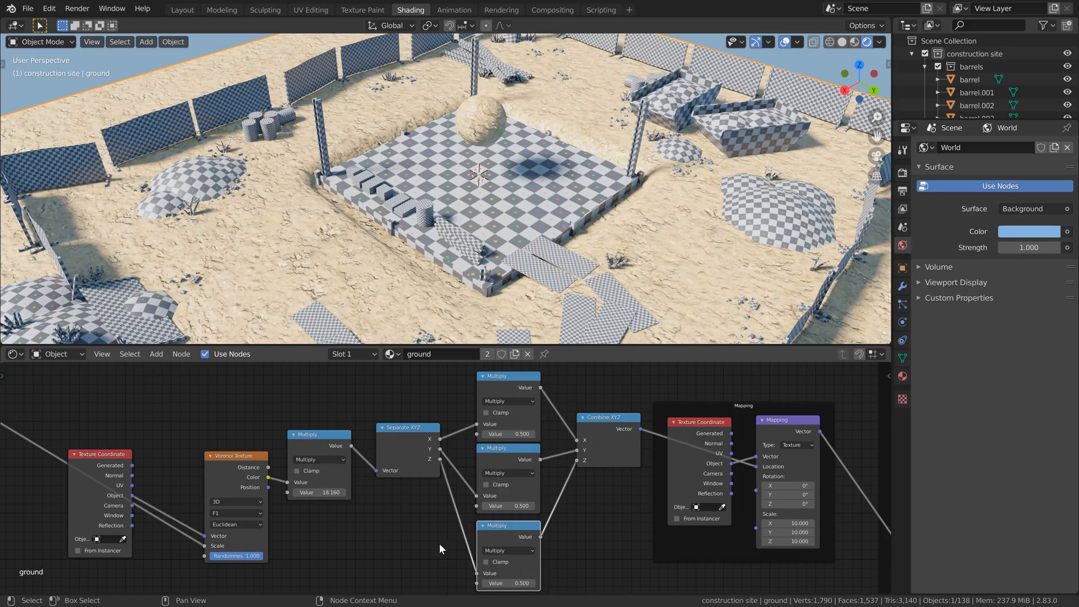
mouse_move(507, 433)
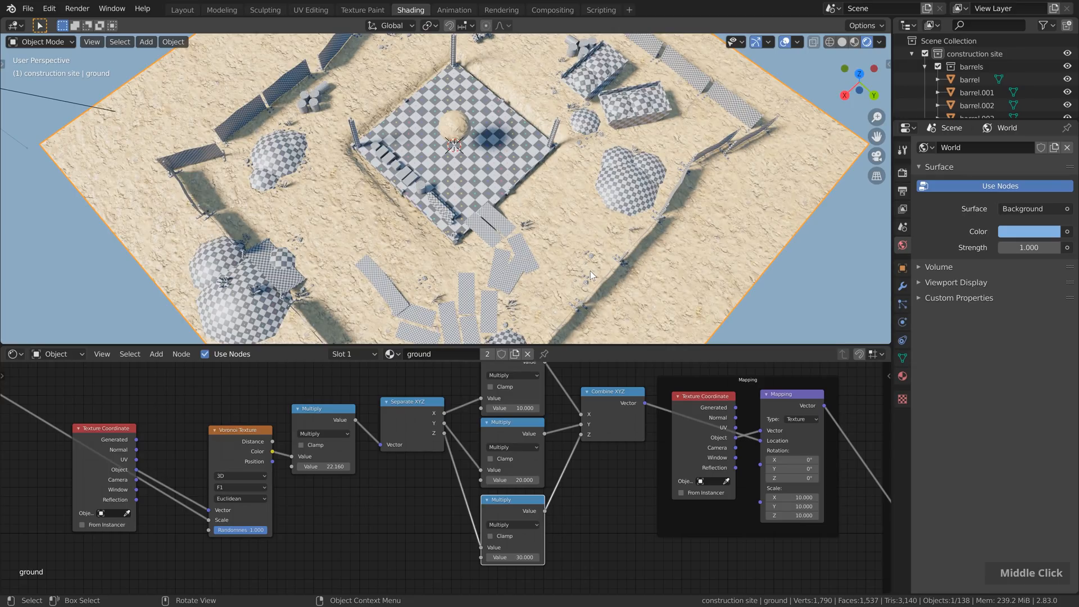
mouse_move(670, 251)
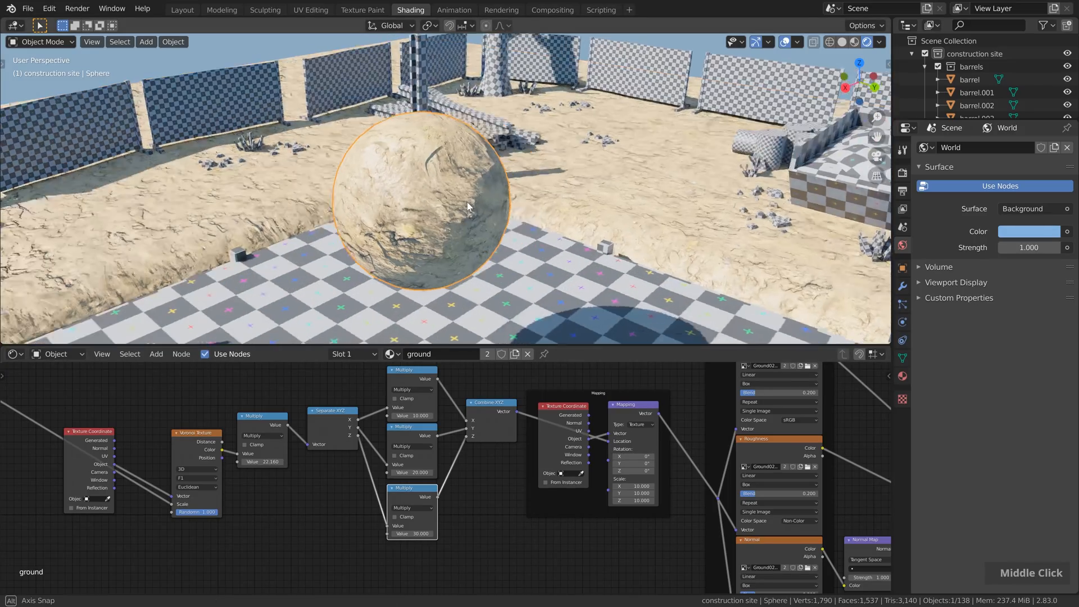
Set the per-axis multipliers to 10, 20, 30 and the Voronoi Multiply to 22.16.
scroll("down", 3)
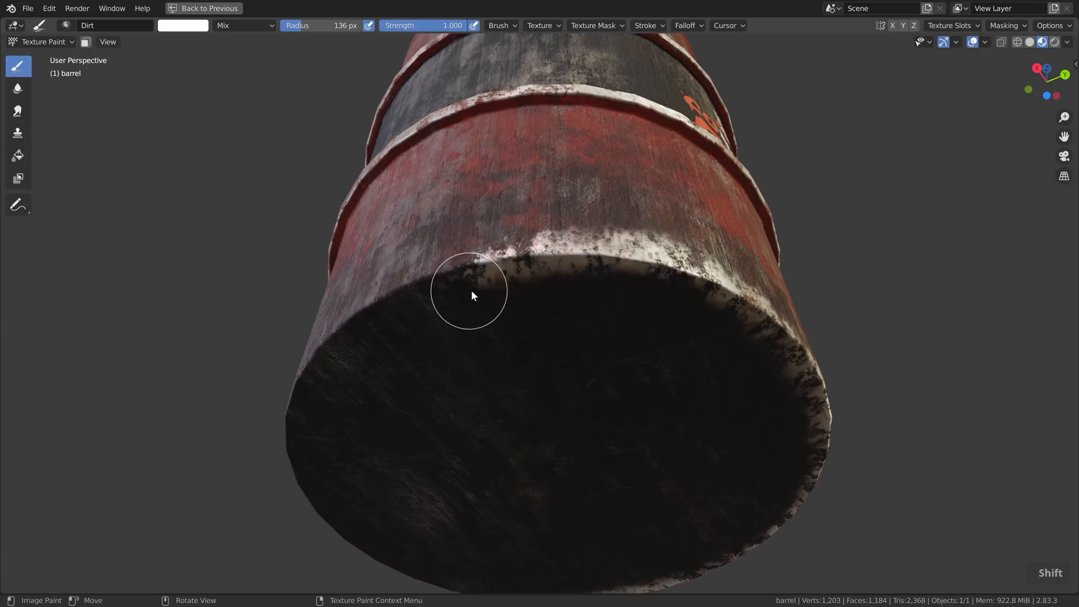
Open the barrel_bake material showing its baked image texture nodes and barrel preview.
left_click(411, 9)
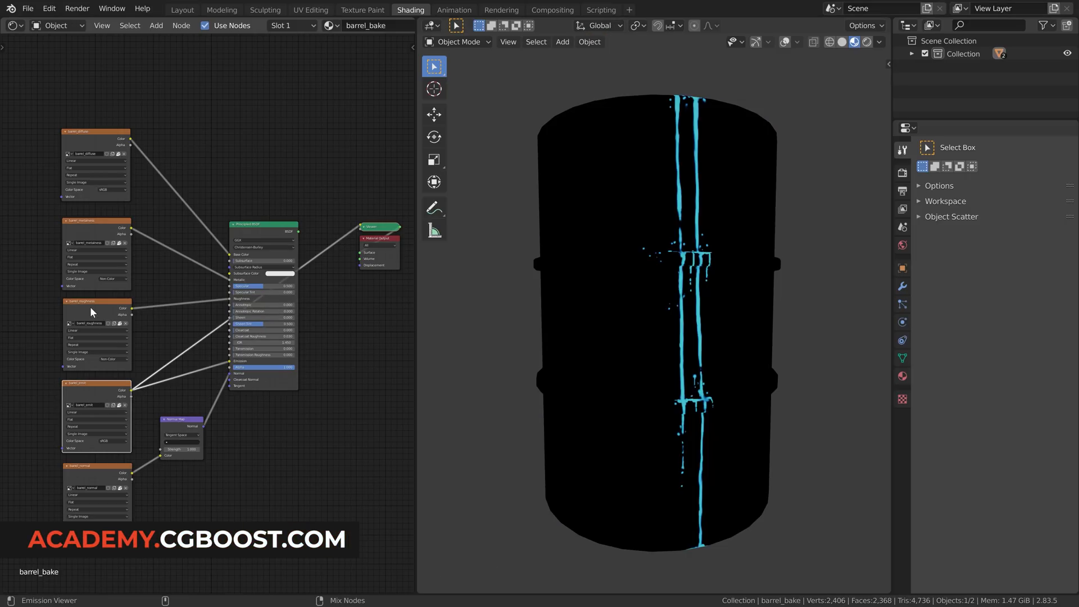